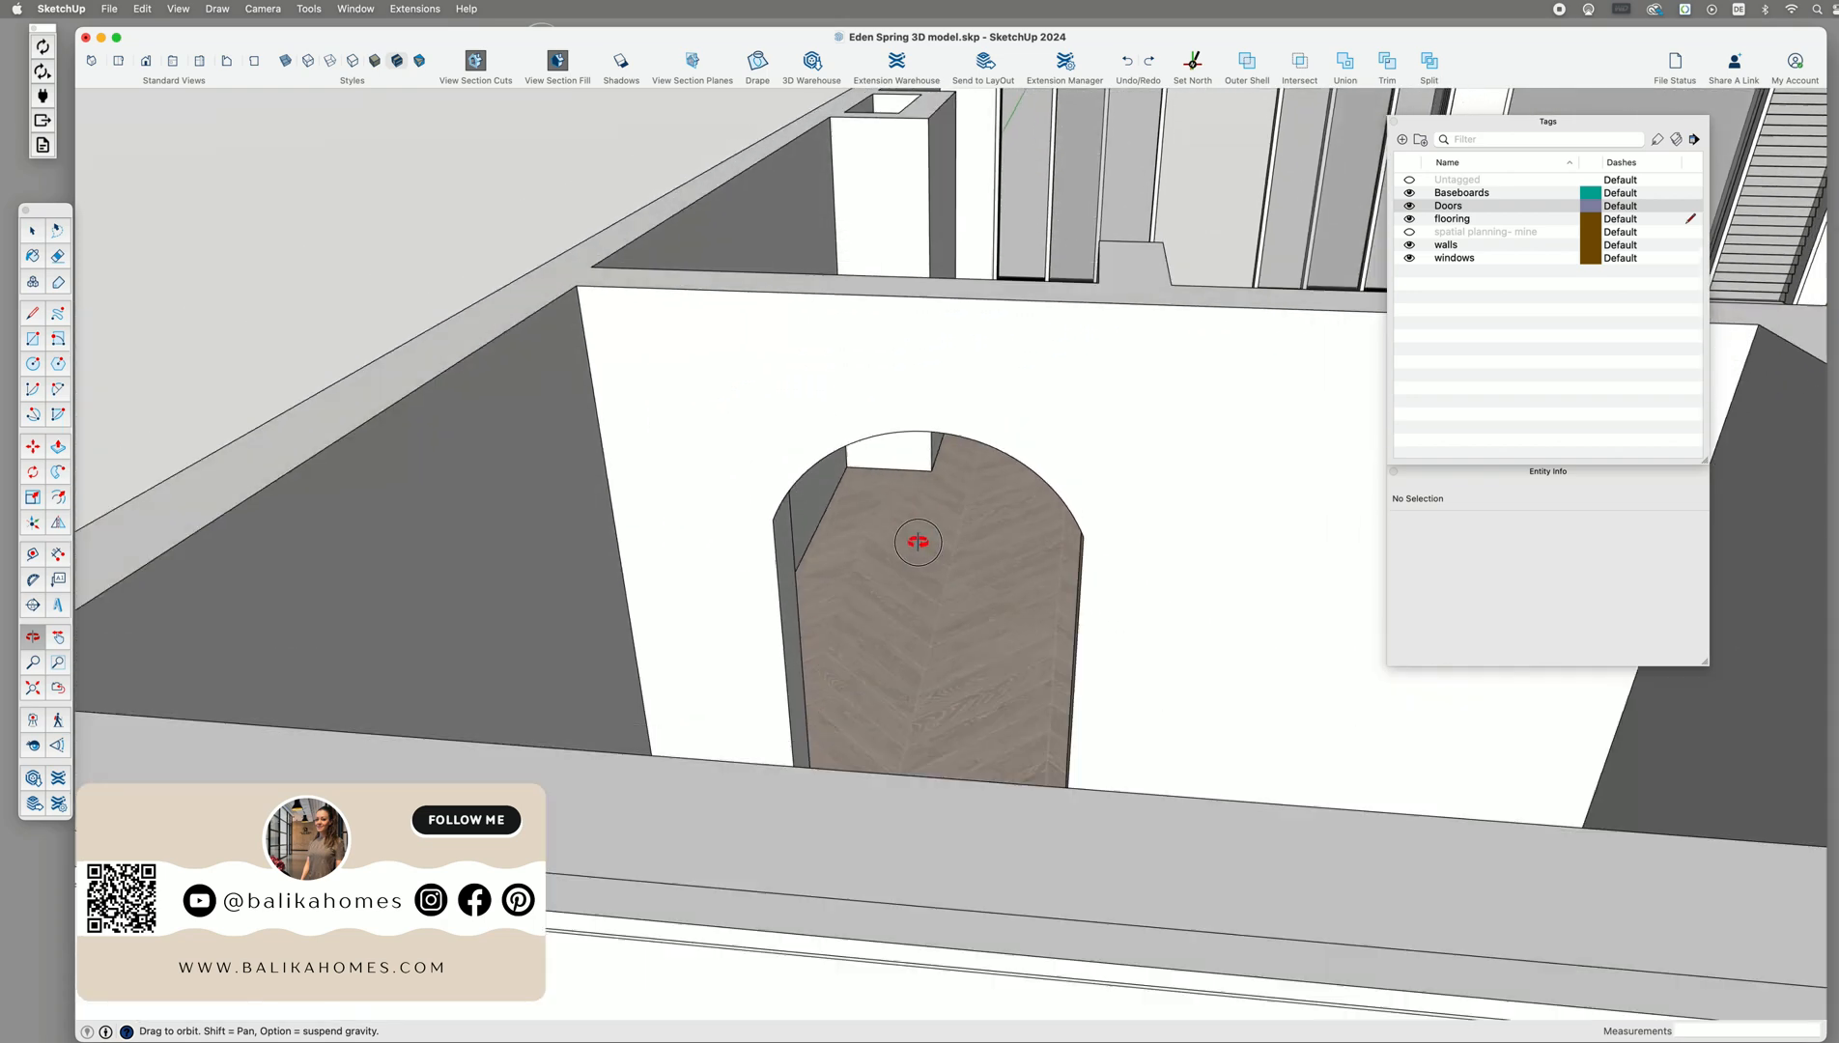
Orbit to face the arched wall and hide the Doors tag.
drag(919, 542, 946, 497)
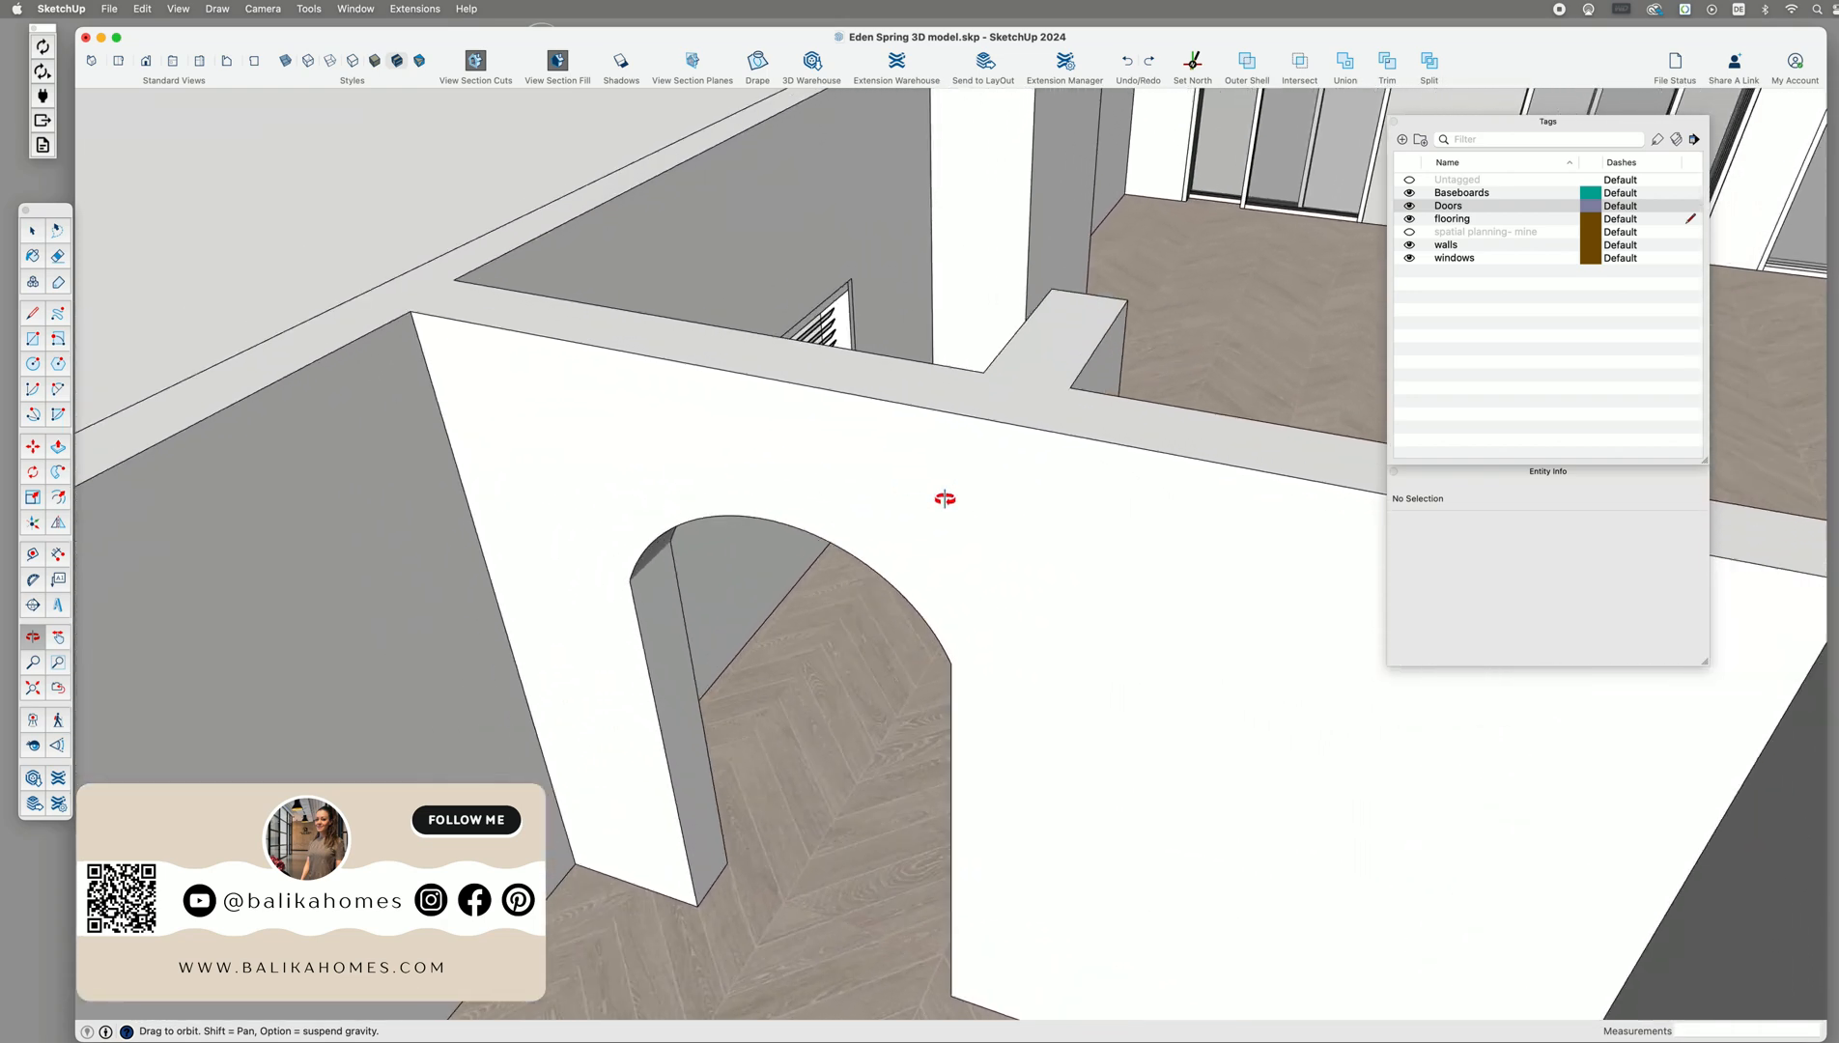
drag(1546, 122, 1490, 249)
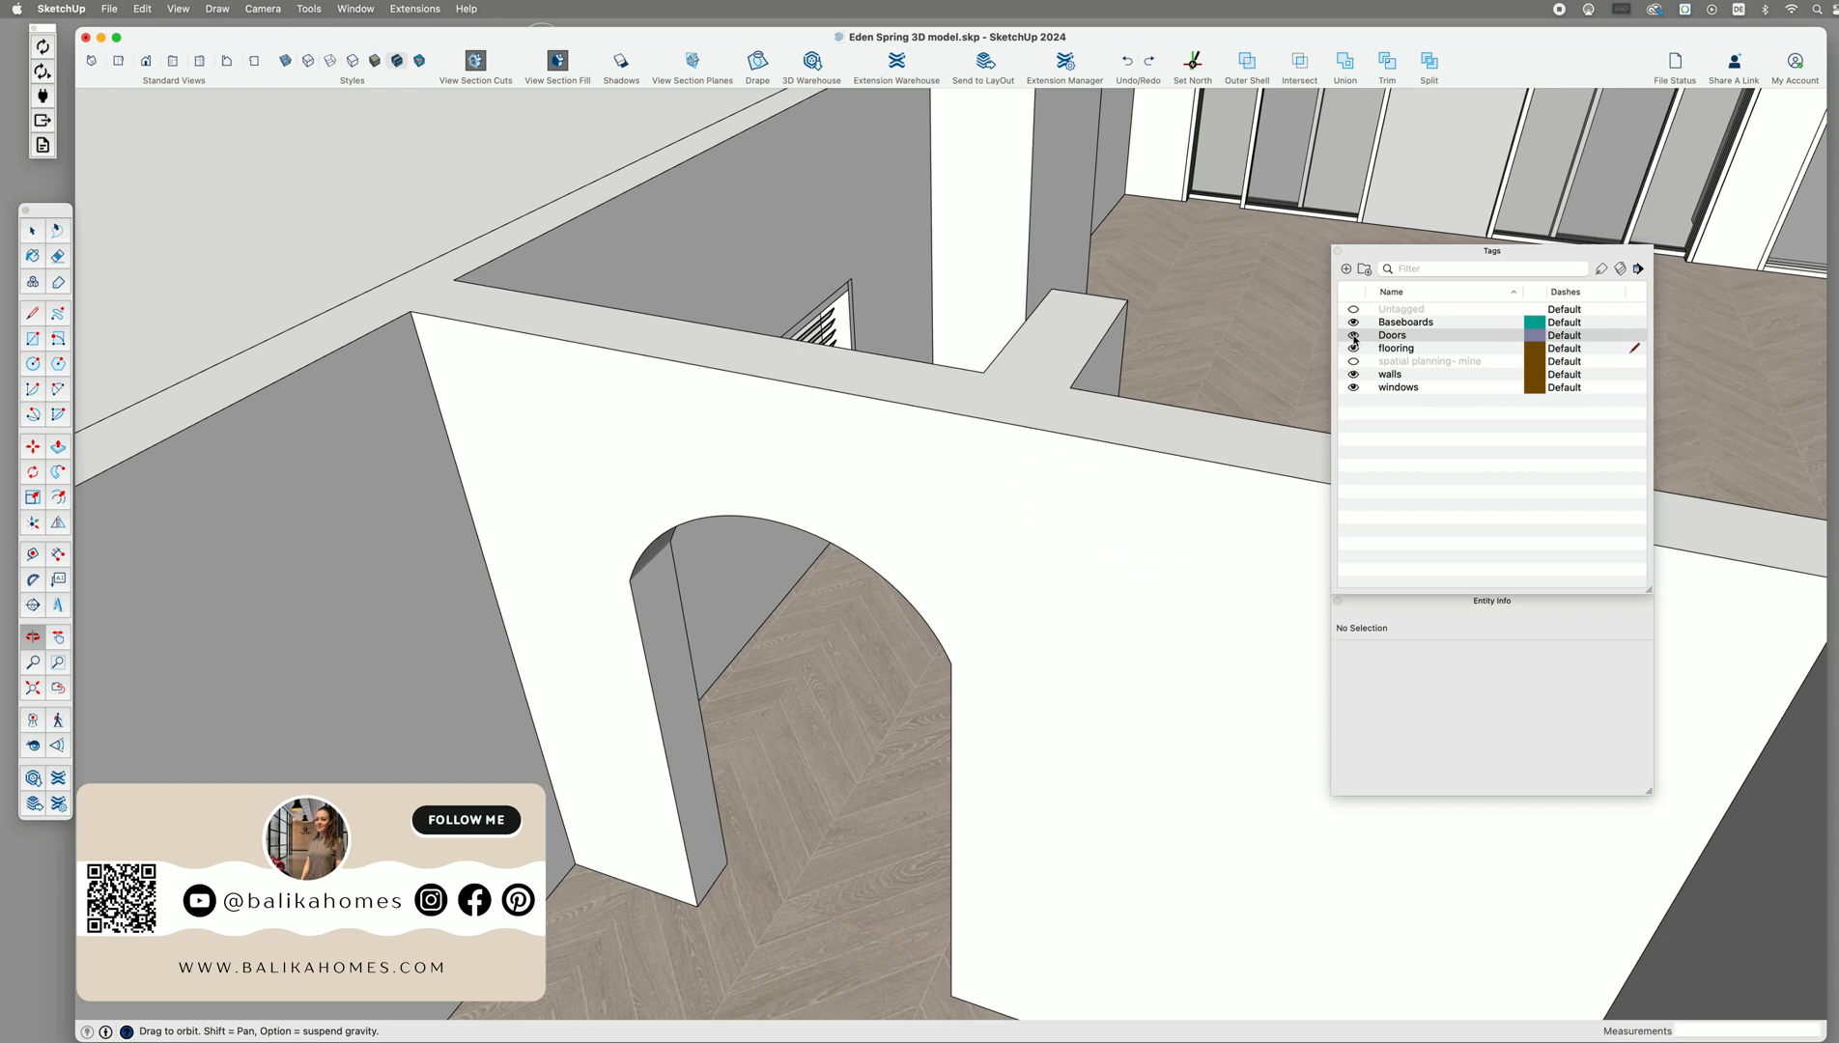
click(1353, 335)
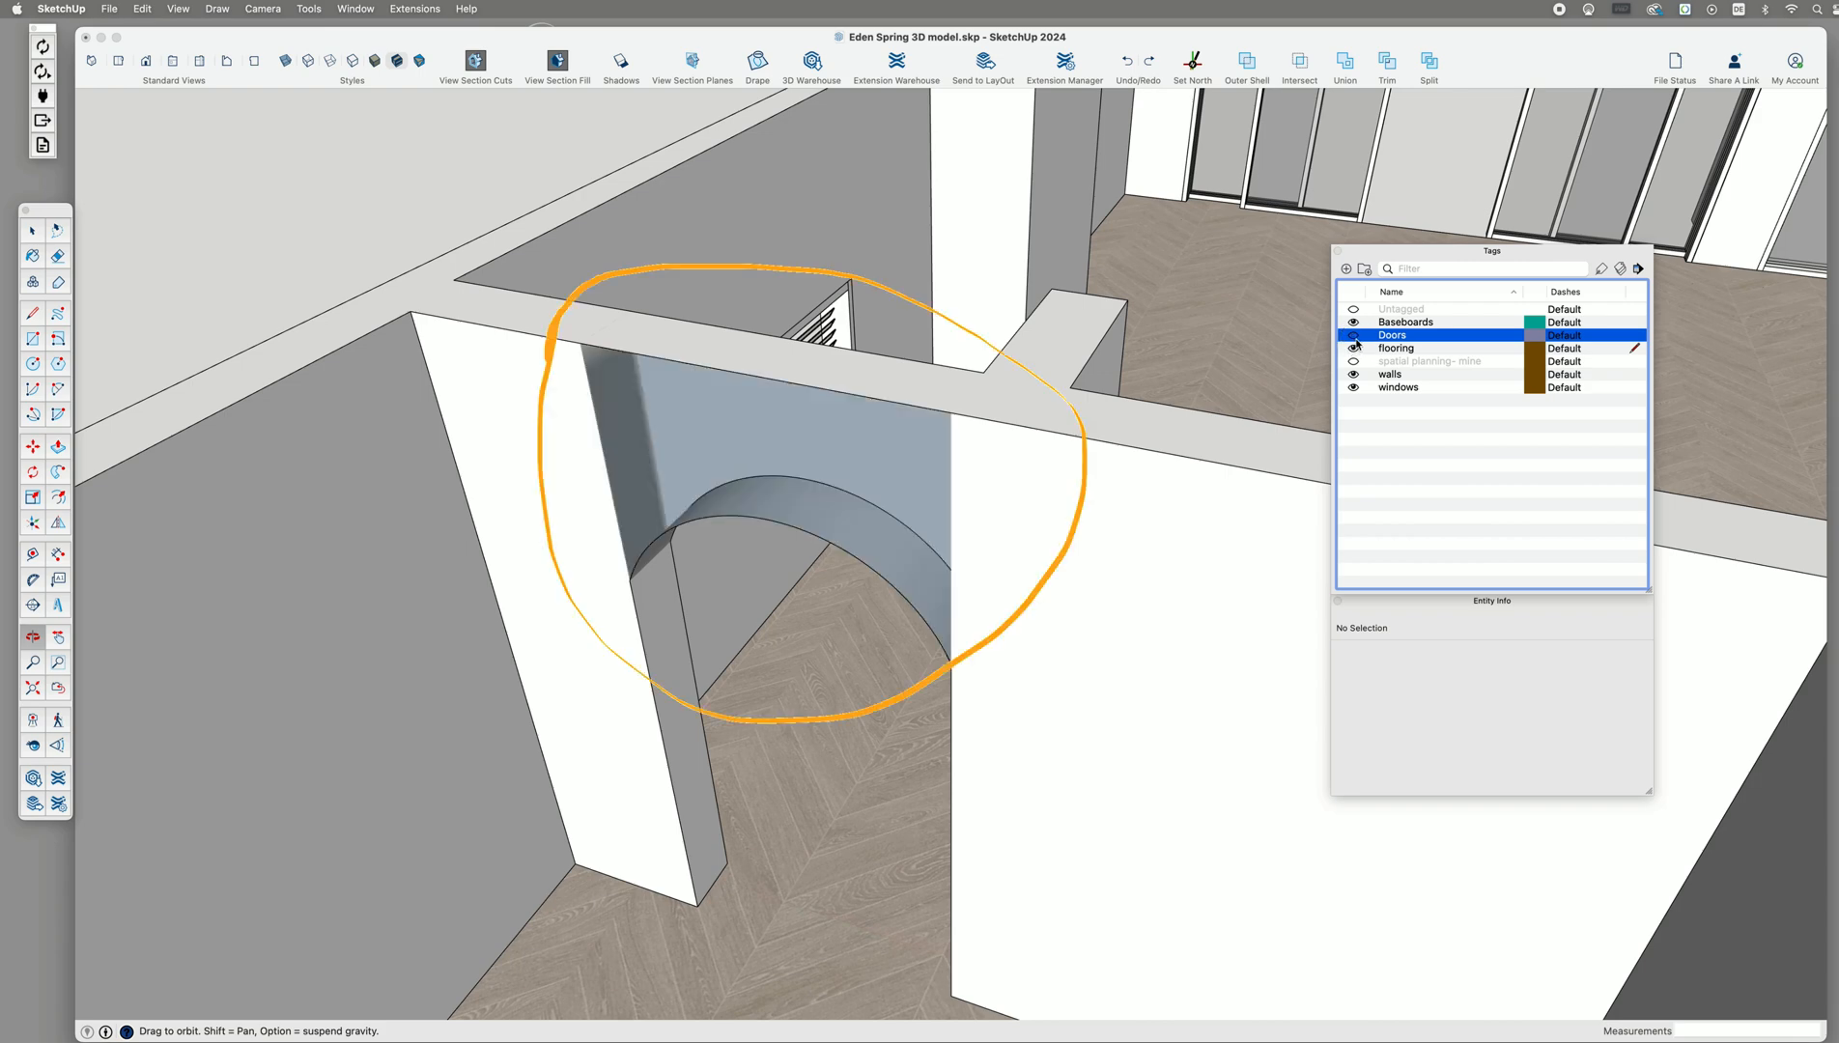
click(1352, 334)
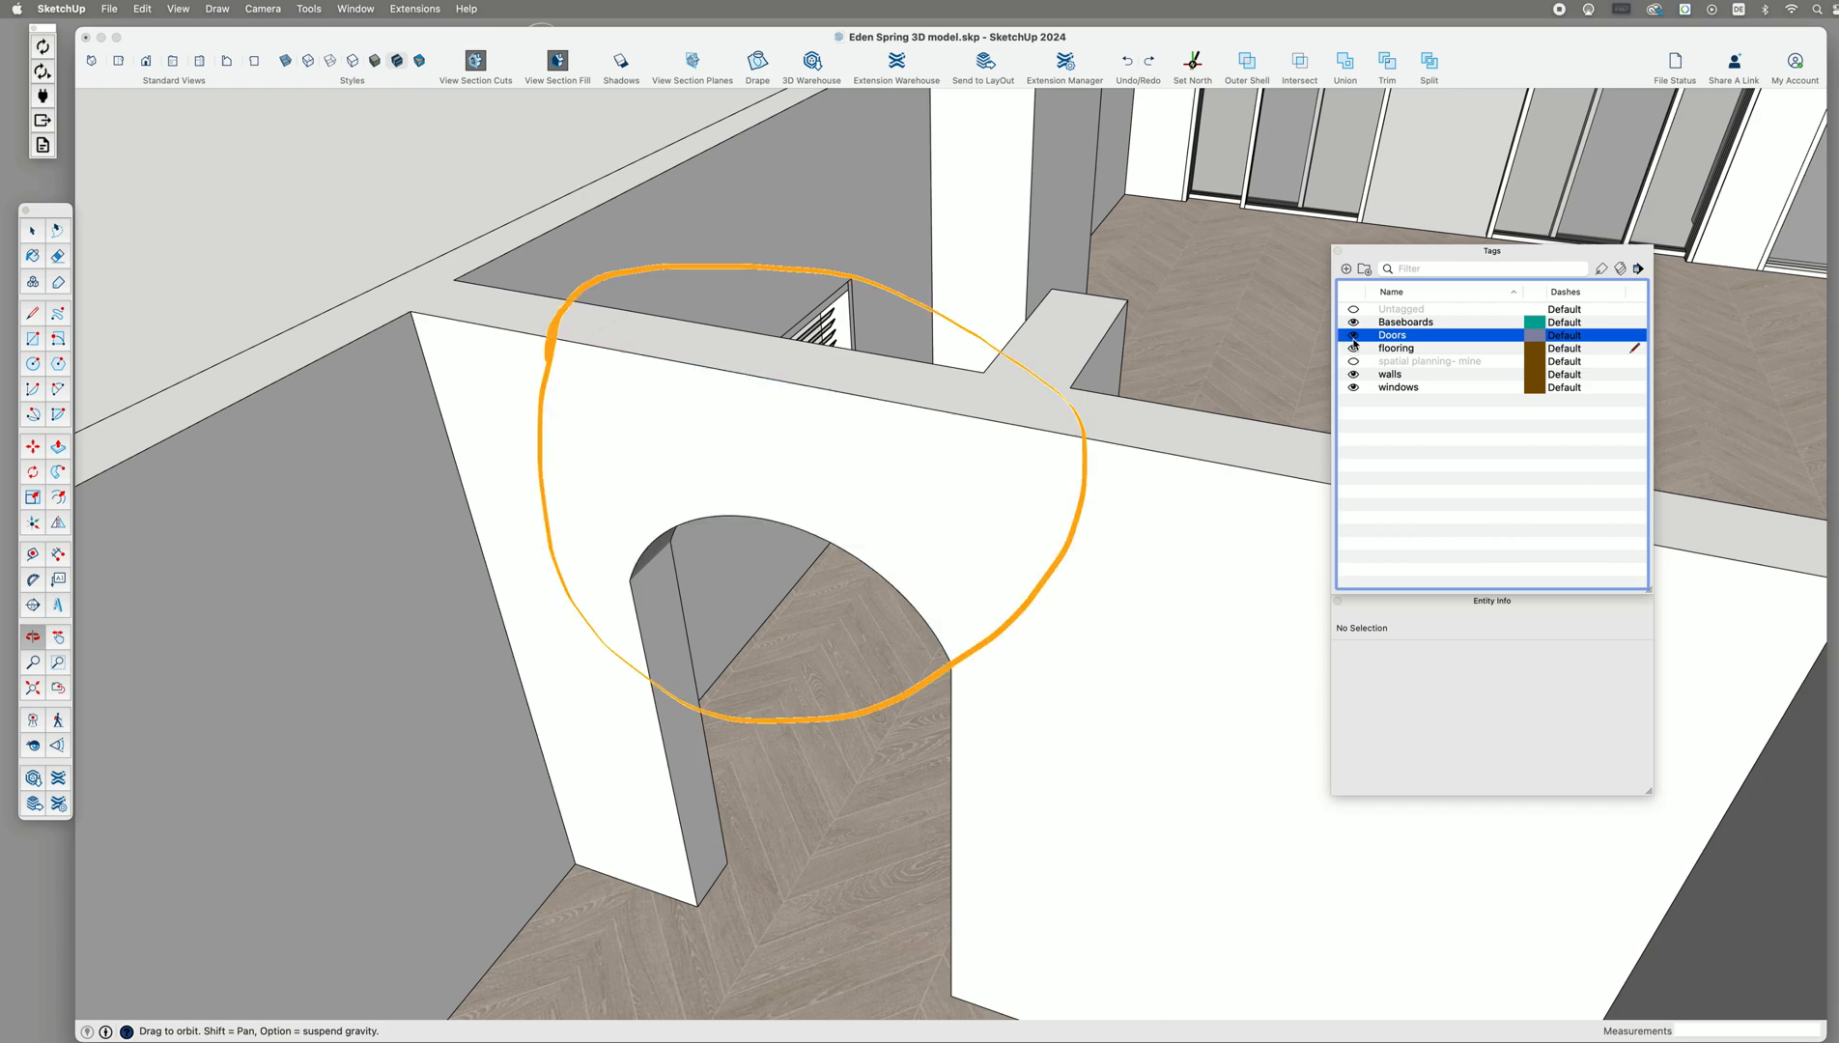
click(1633, 361)
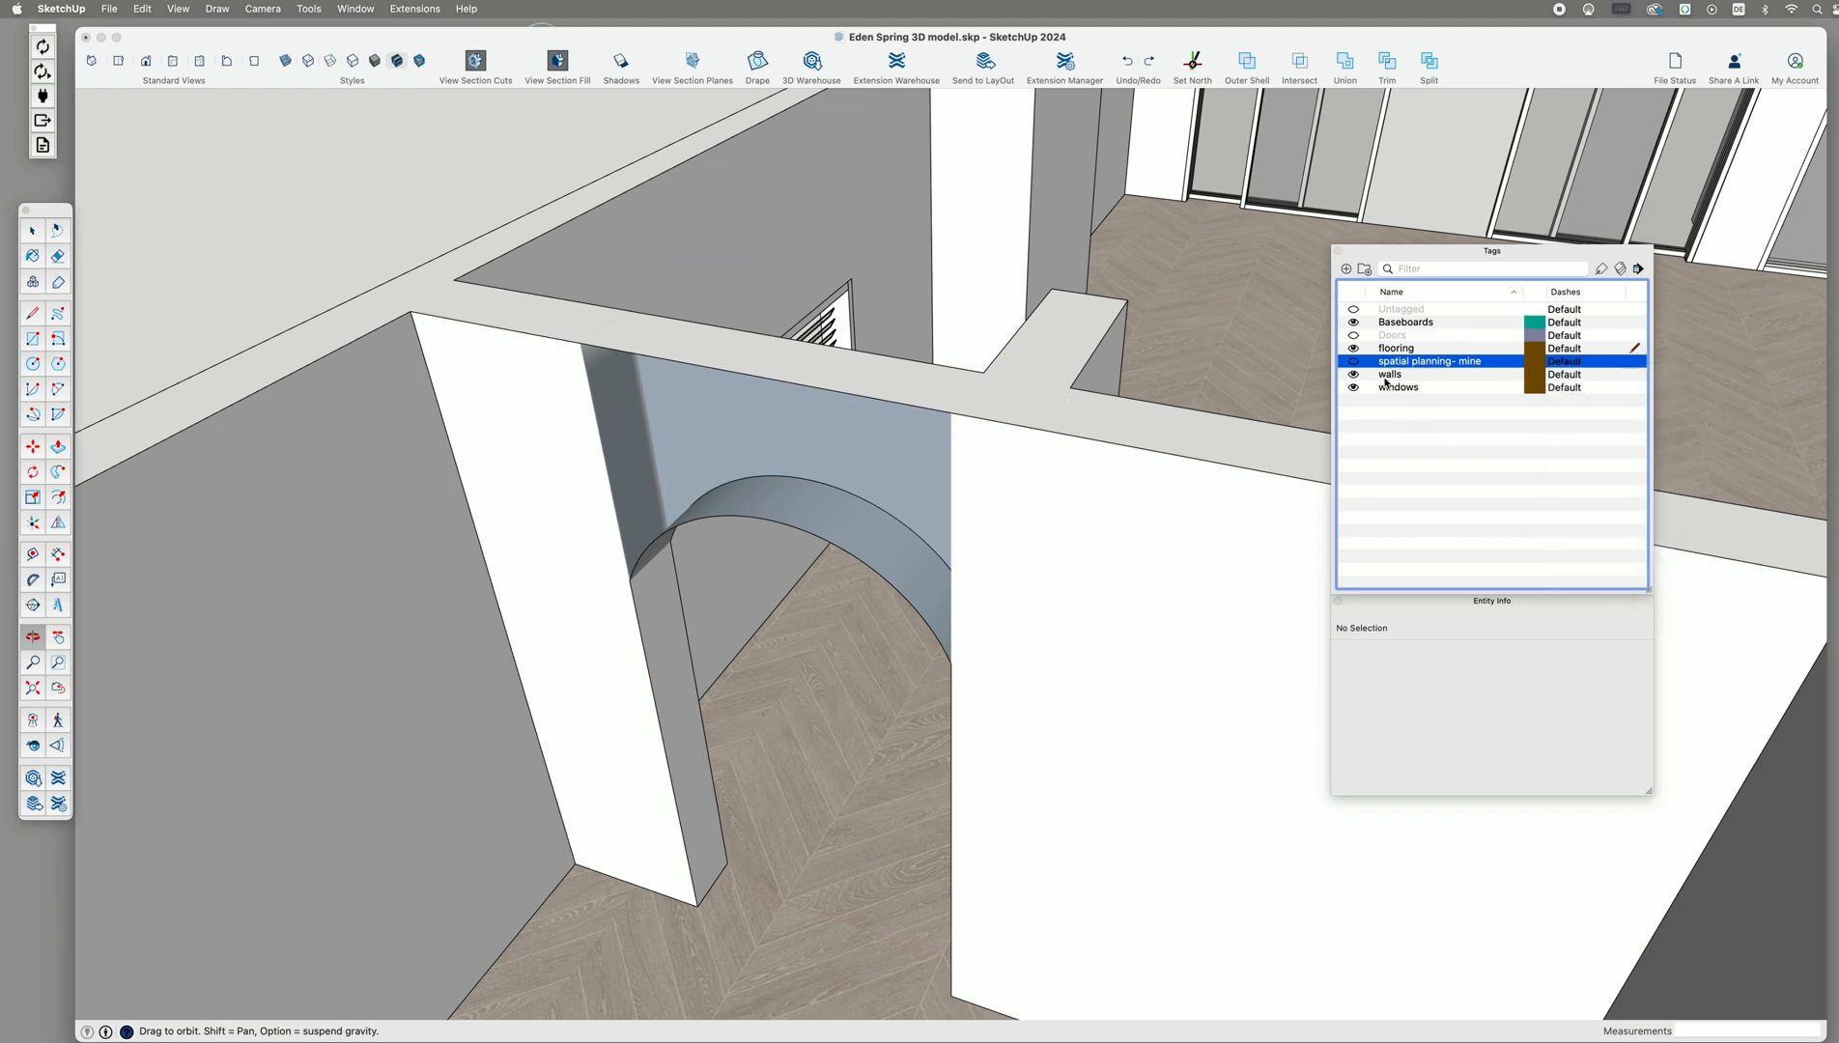
Show Doors again, make walls the active tag, and select the arched wall group.
click(1389, 374)
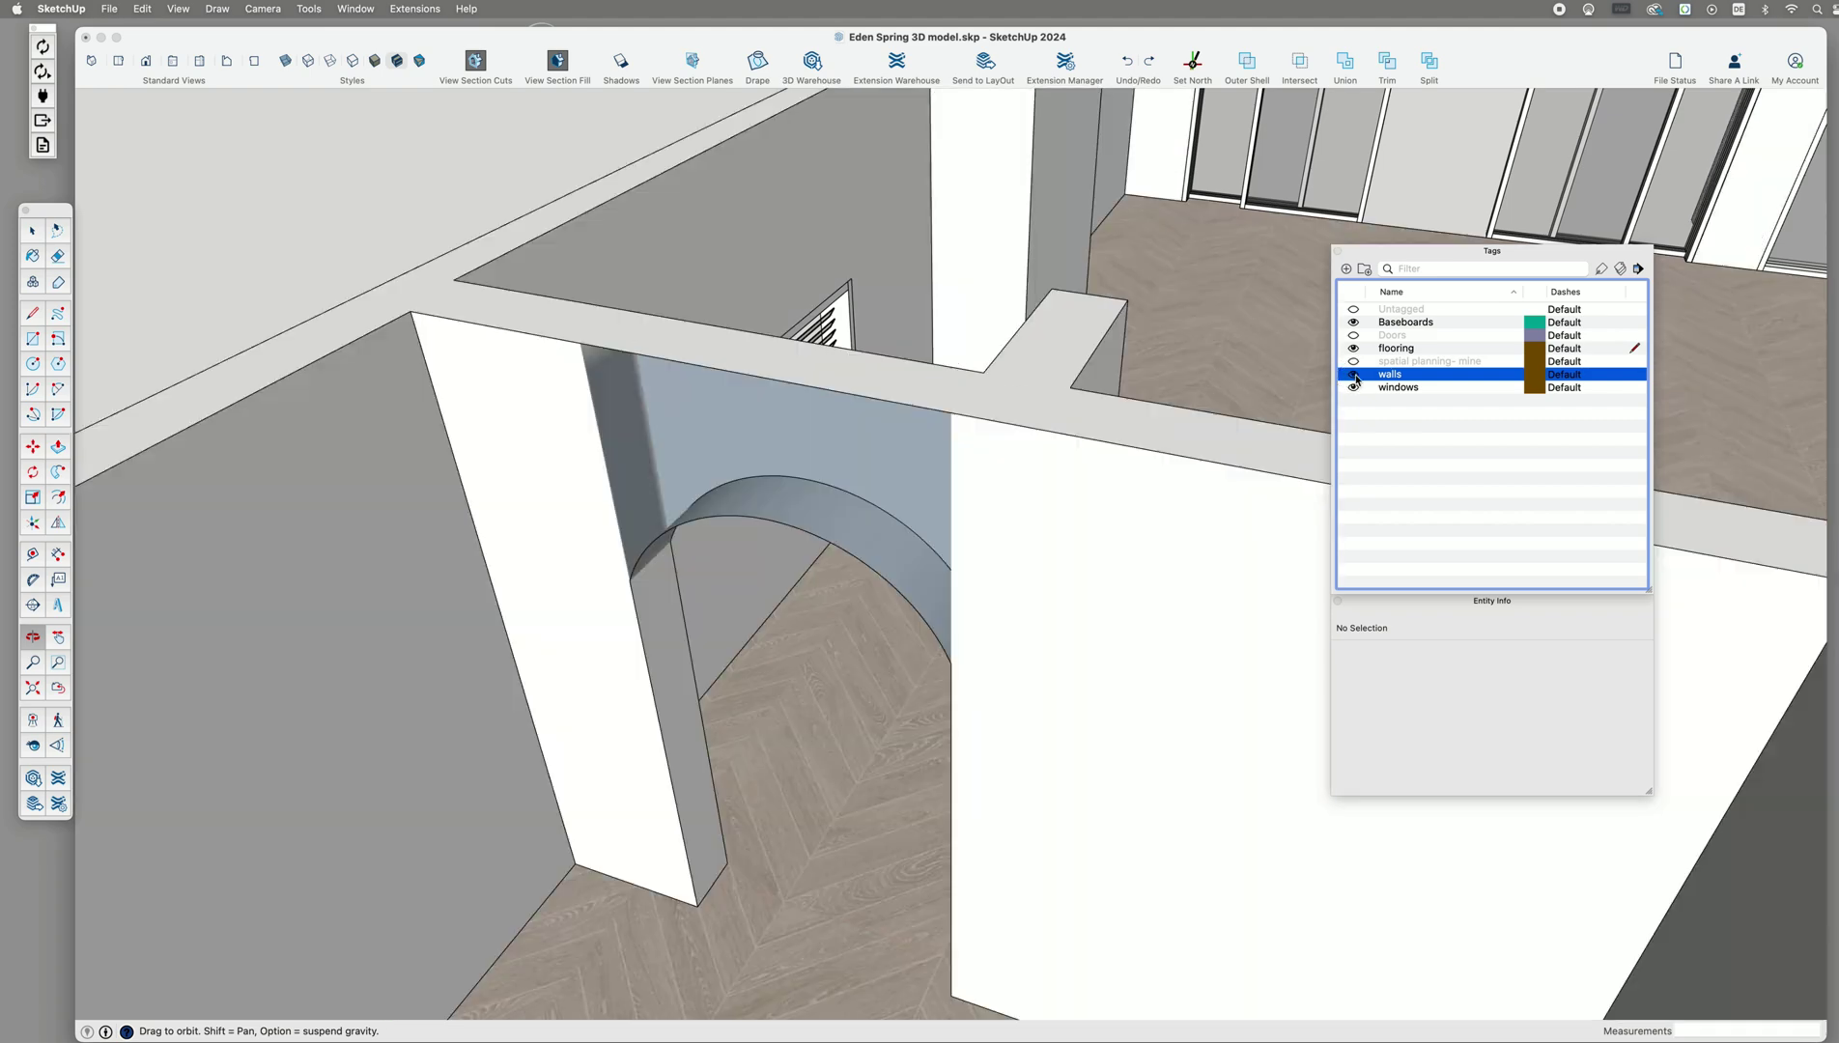
click(1352, 374)
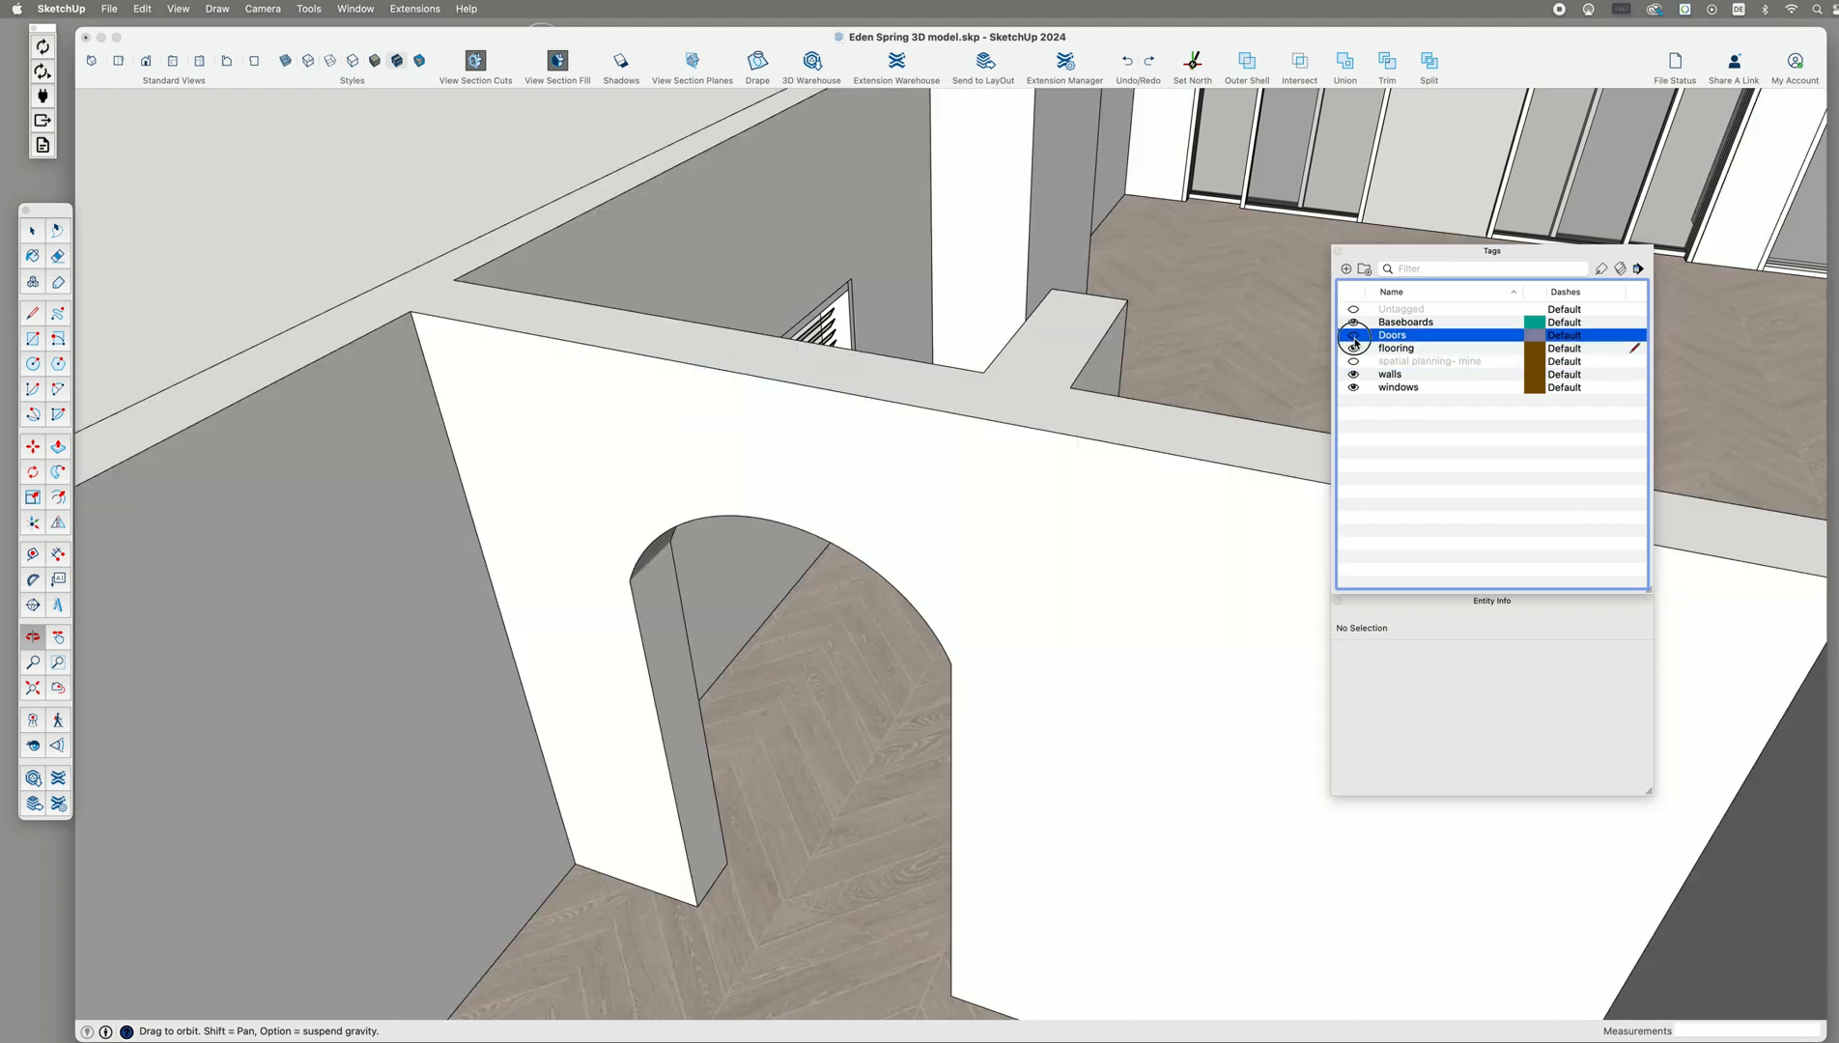
click(1351, 336)
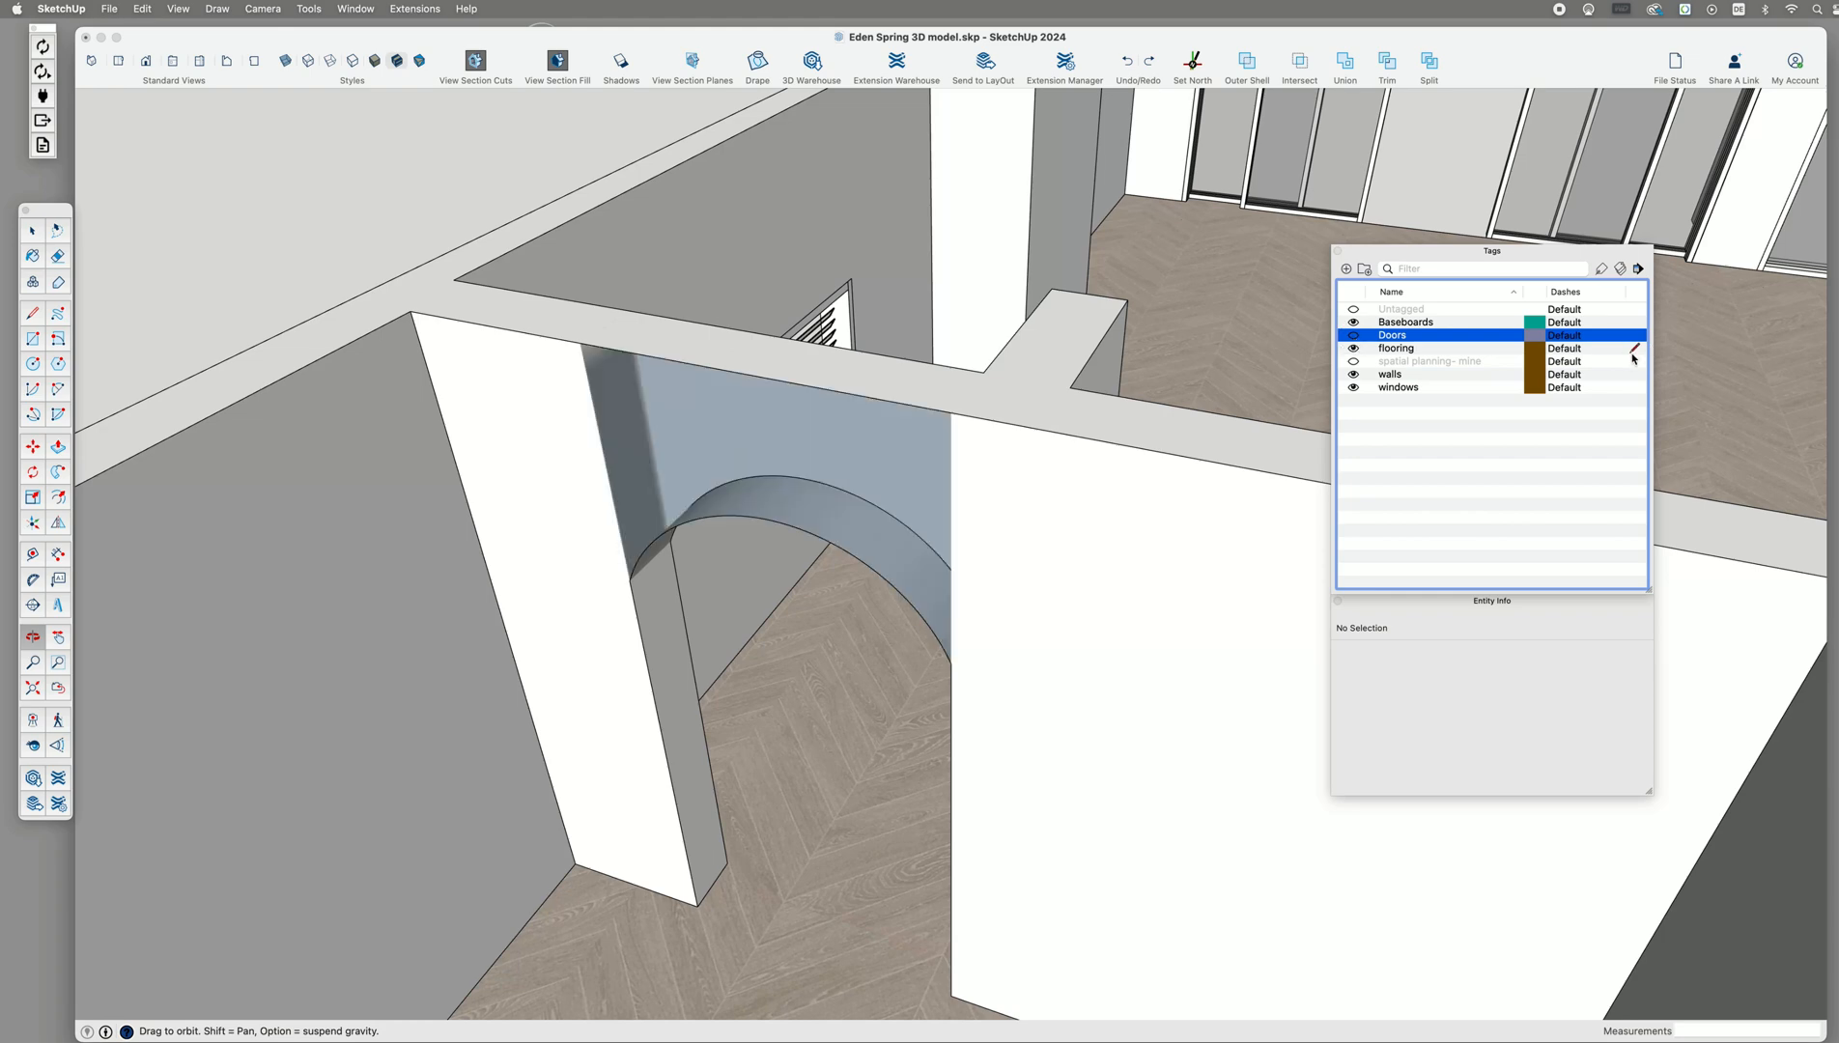
click(1389, 374)
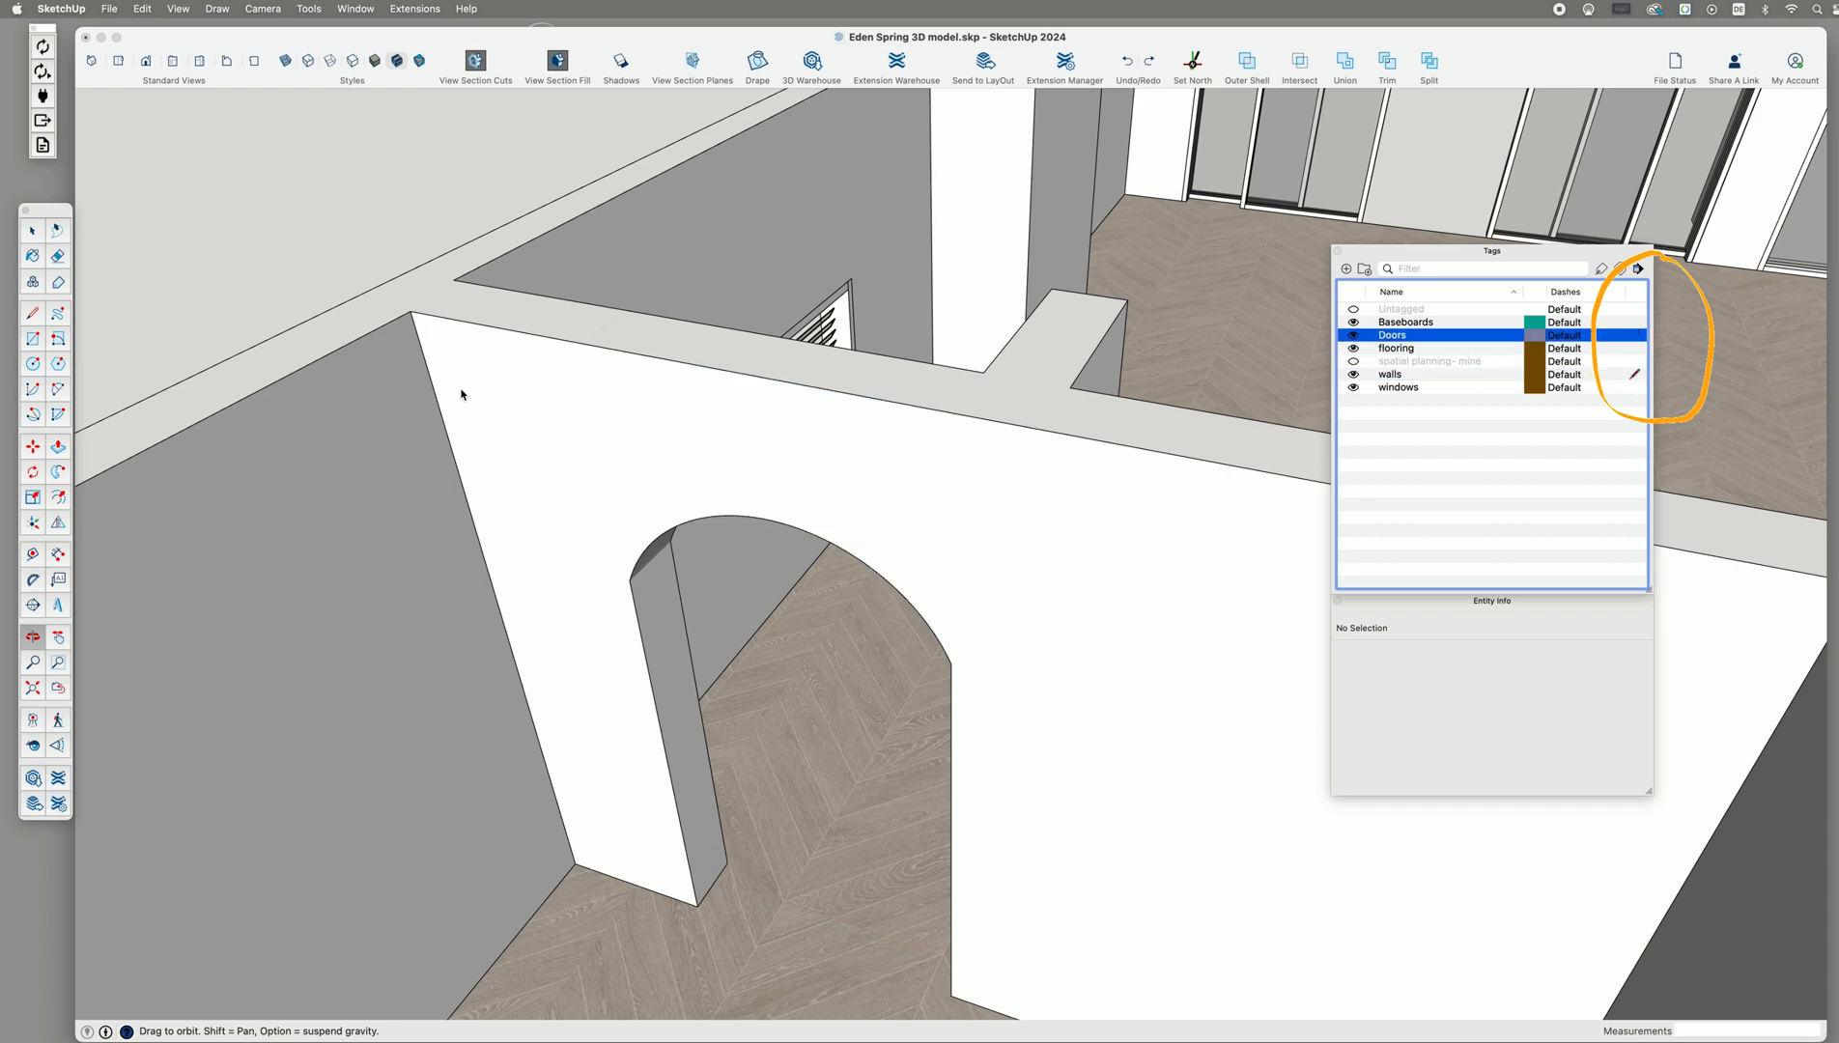
click(1352, 335)
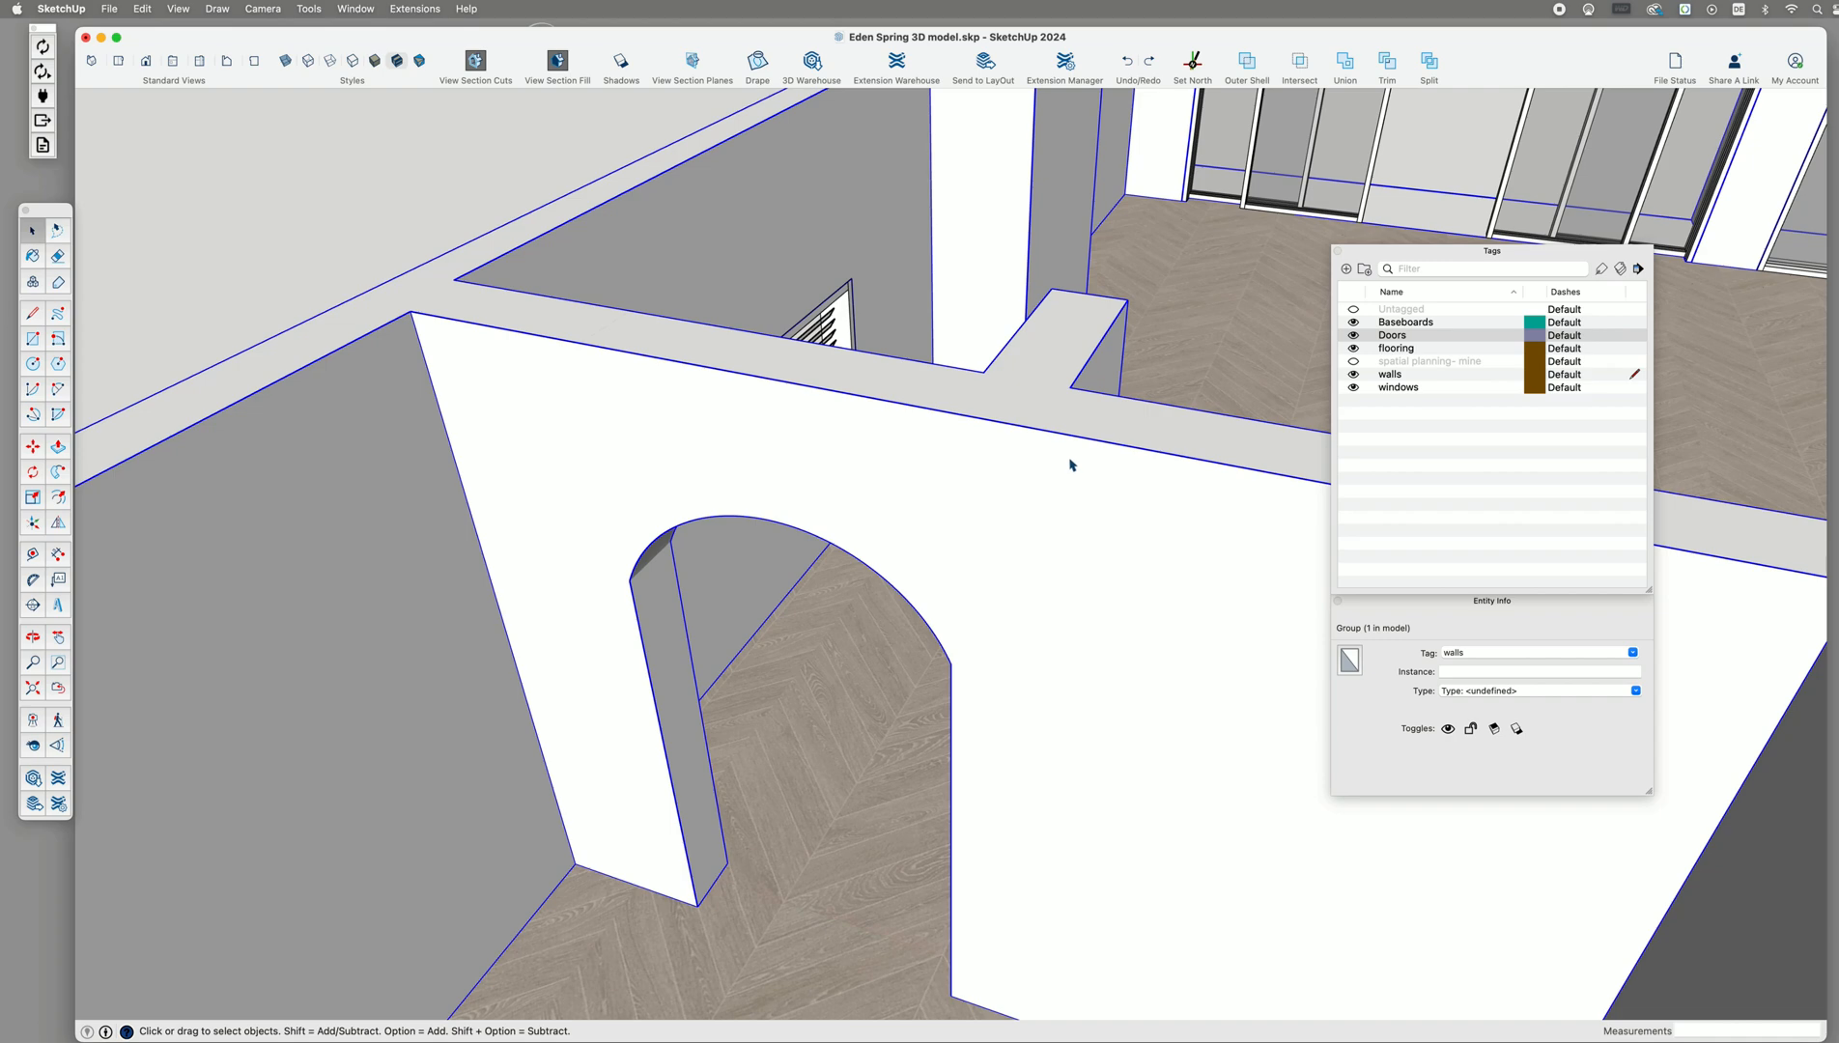
mouse_move(1020, 388)
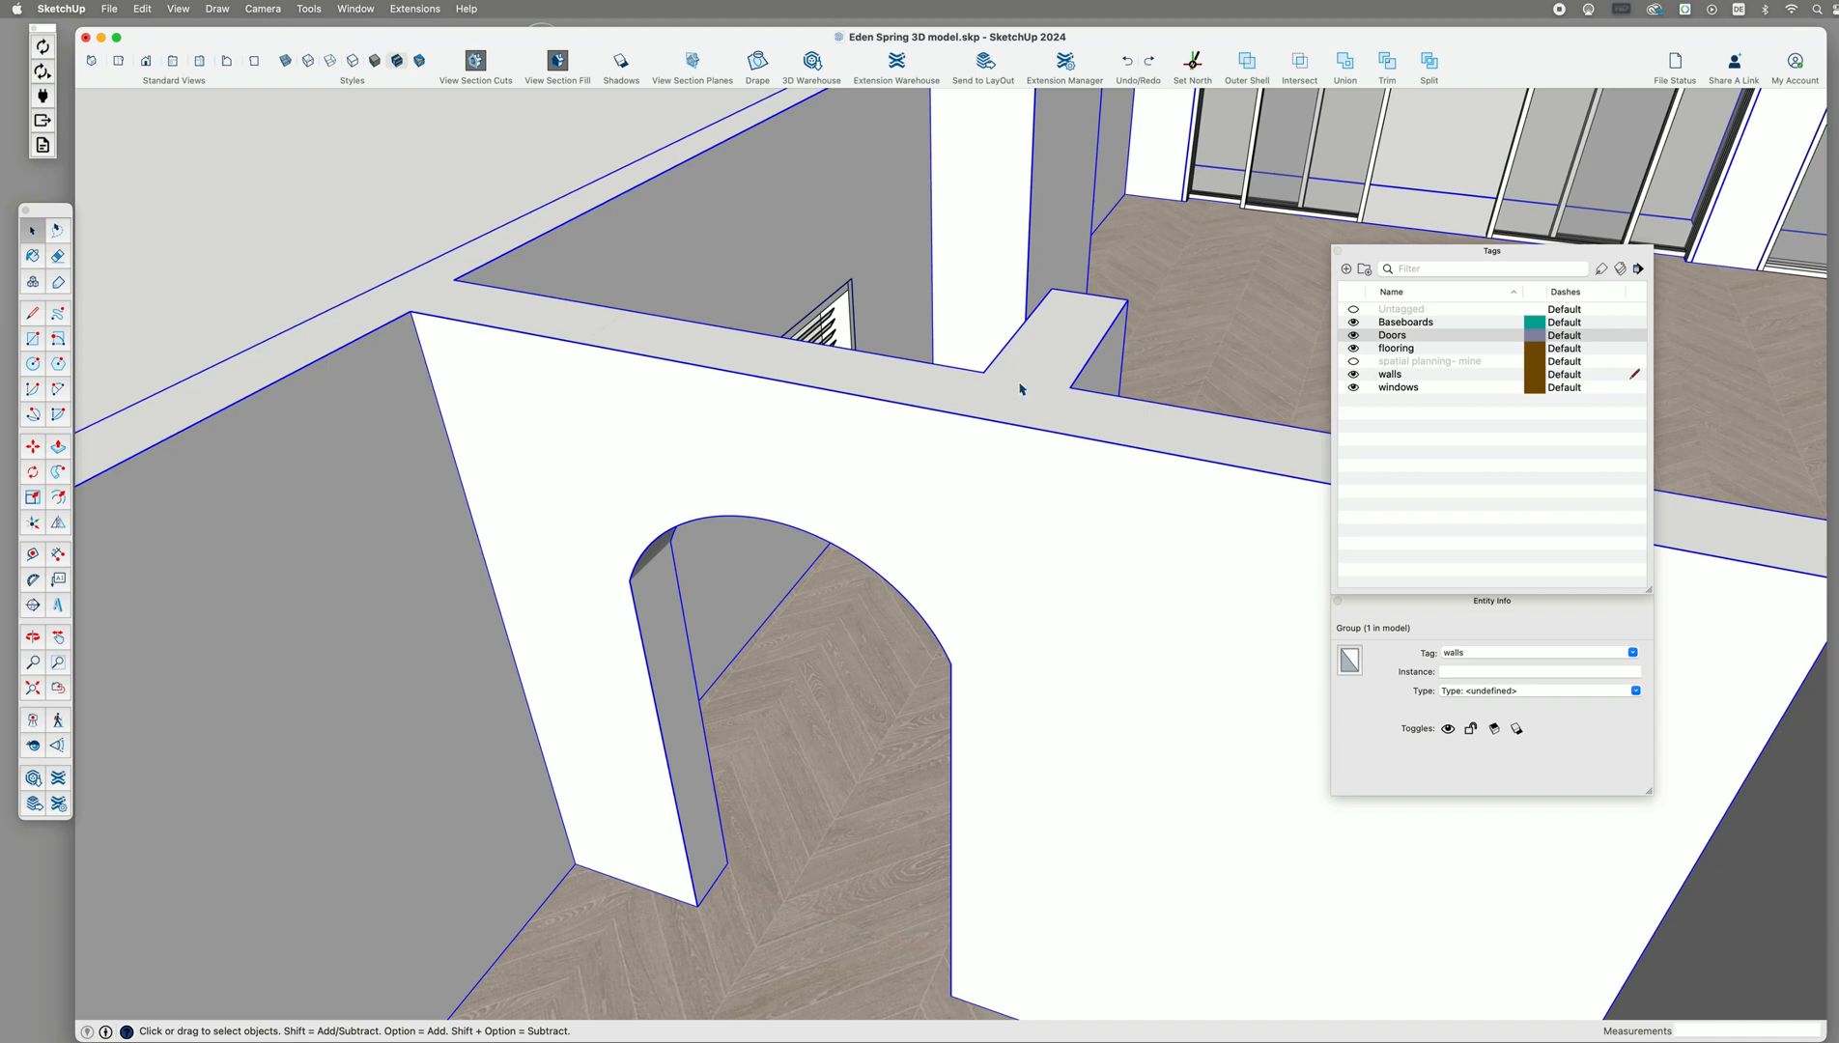
mouse_move(1484, 580)
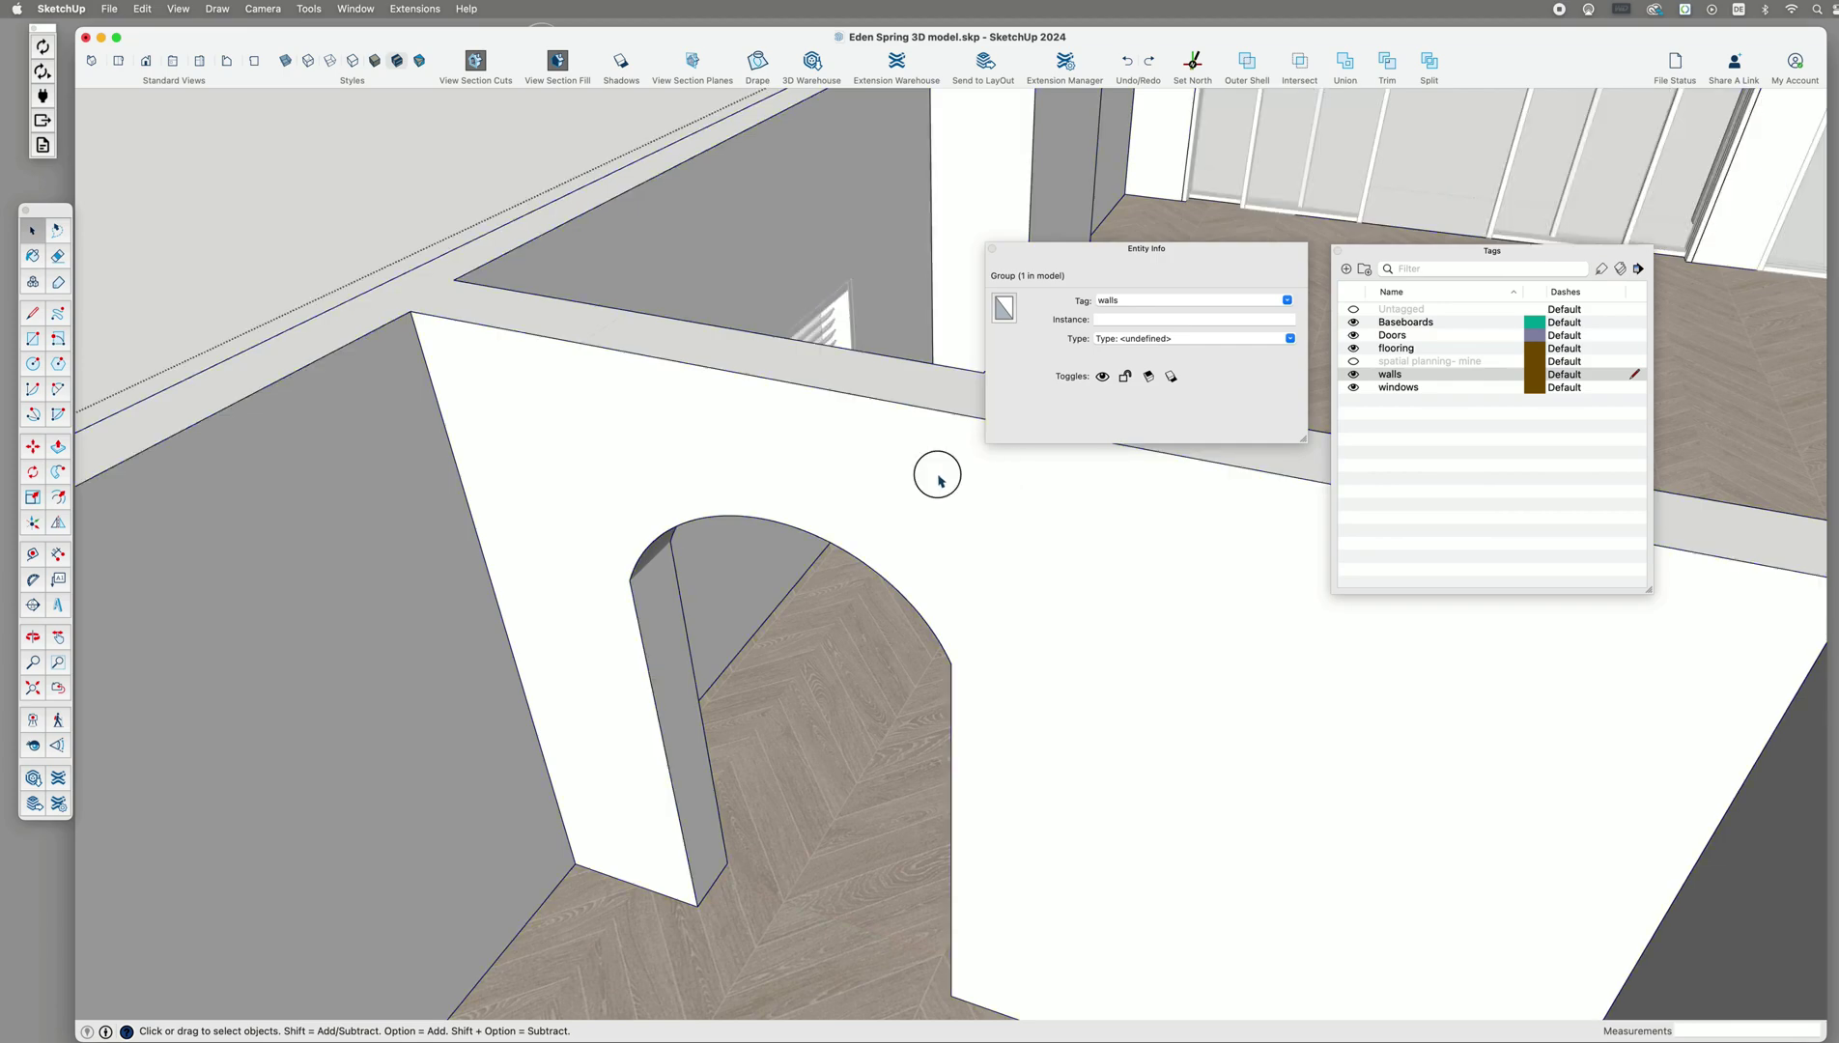
Select the face inside the arched opening and view its Doors tag choices.
click(801, 477)
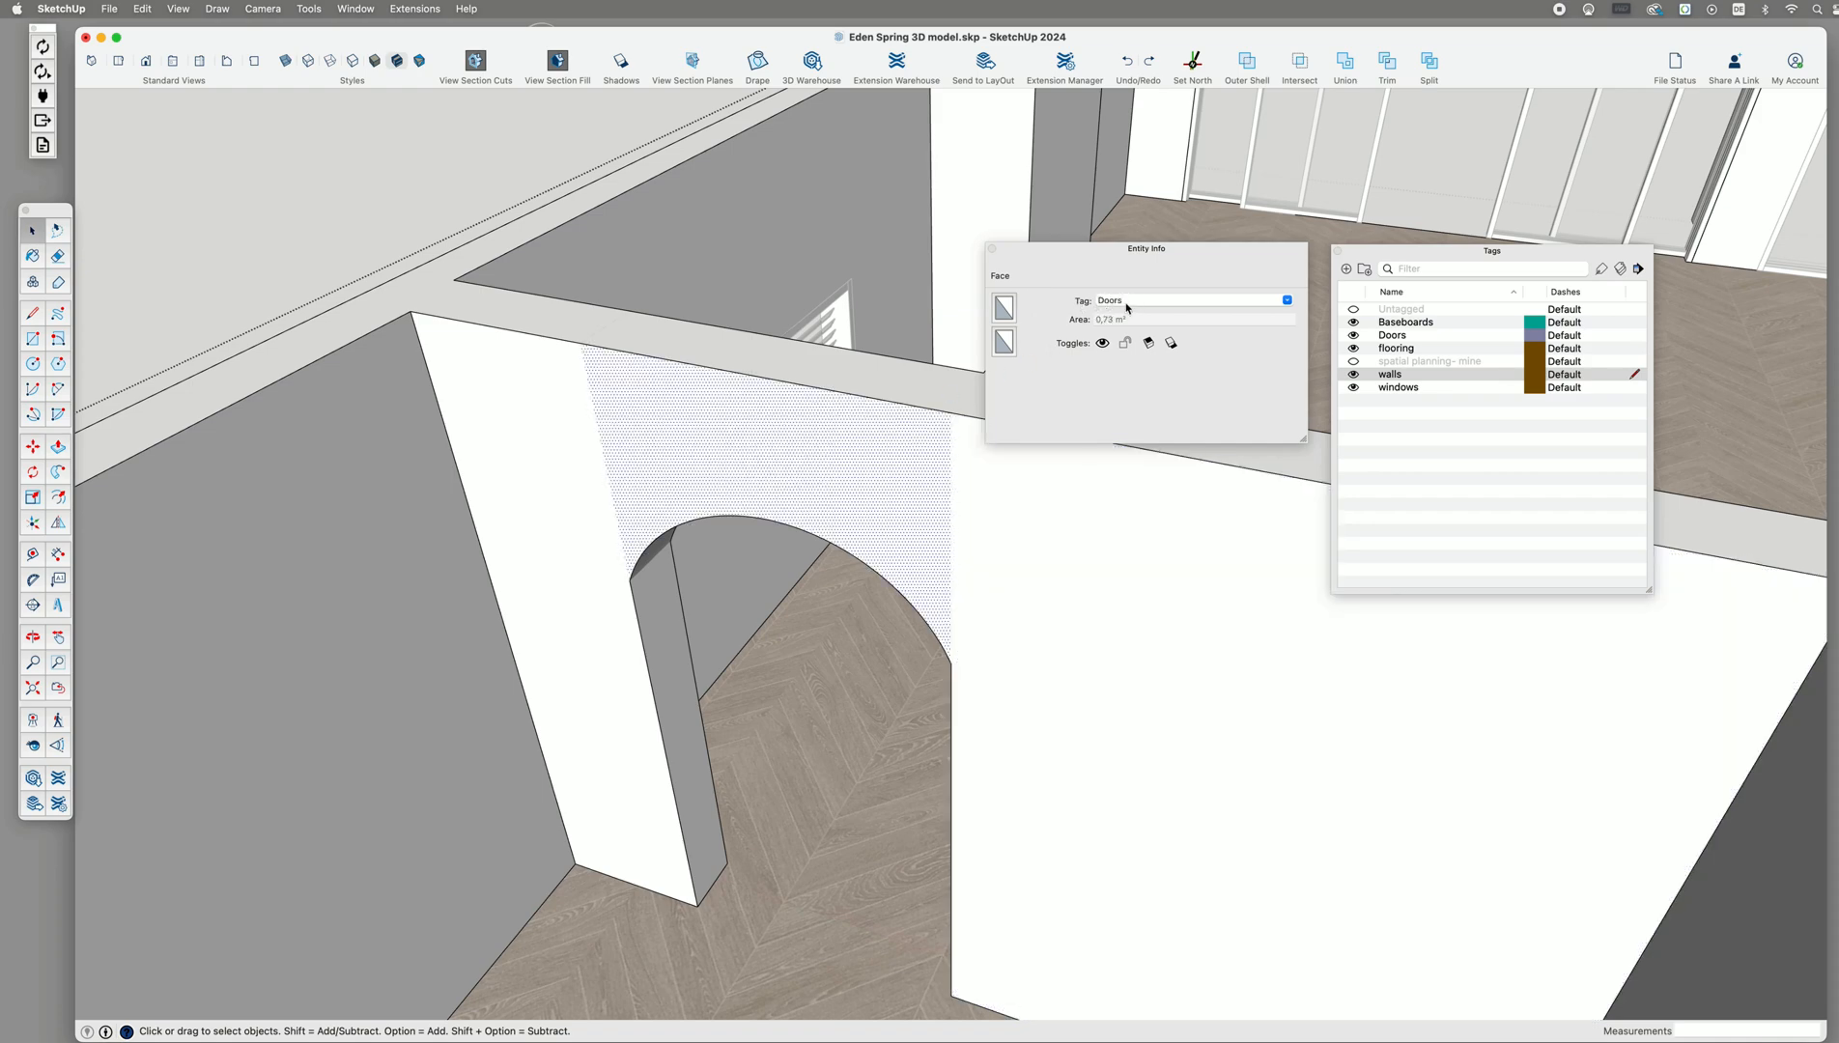
click(1352, 335)
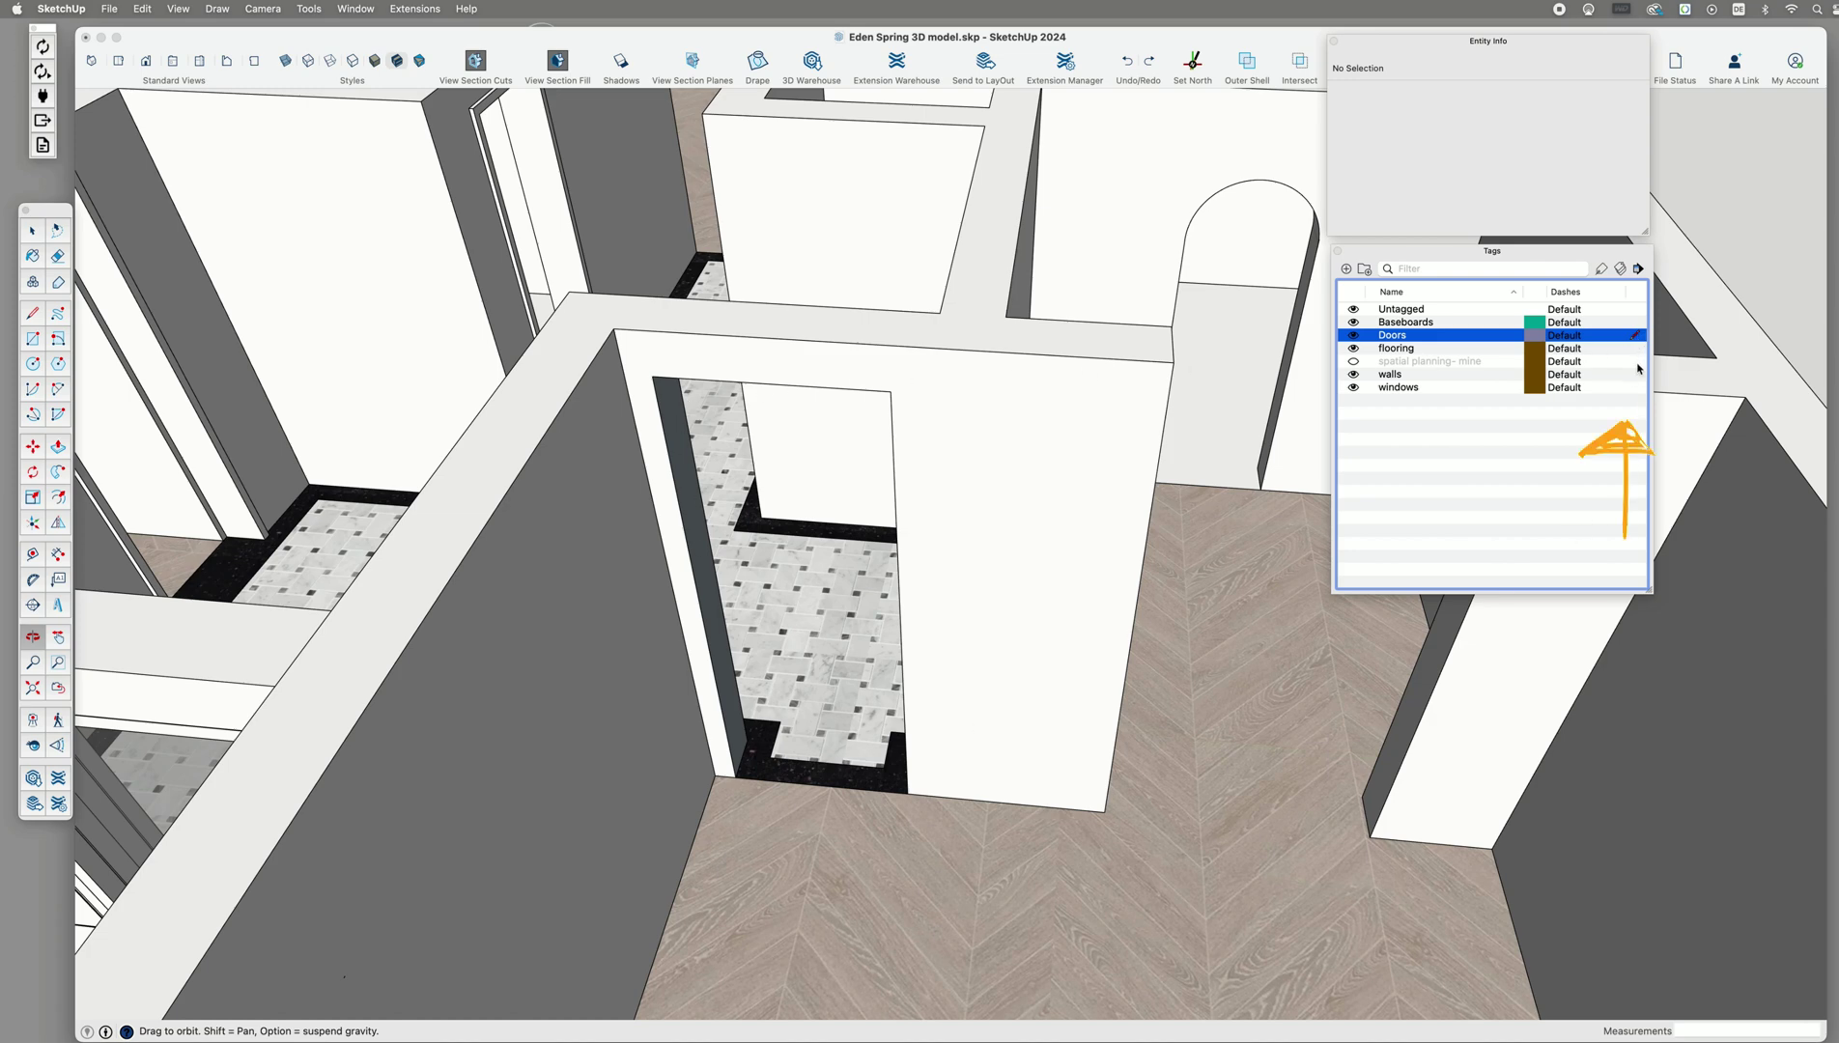
Place the active-tag pencil on the Untagged row.
click(1401, 308)
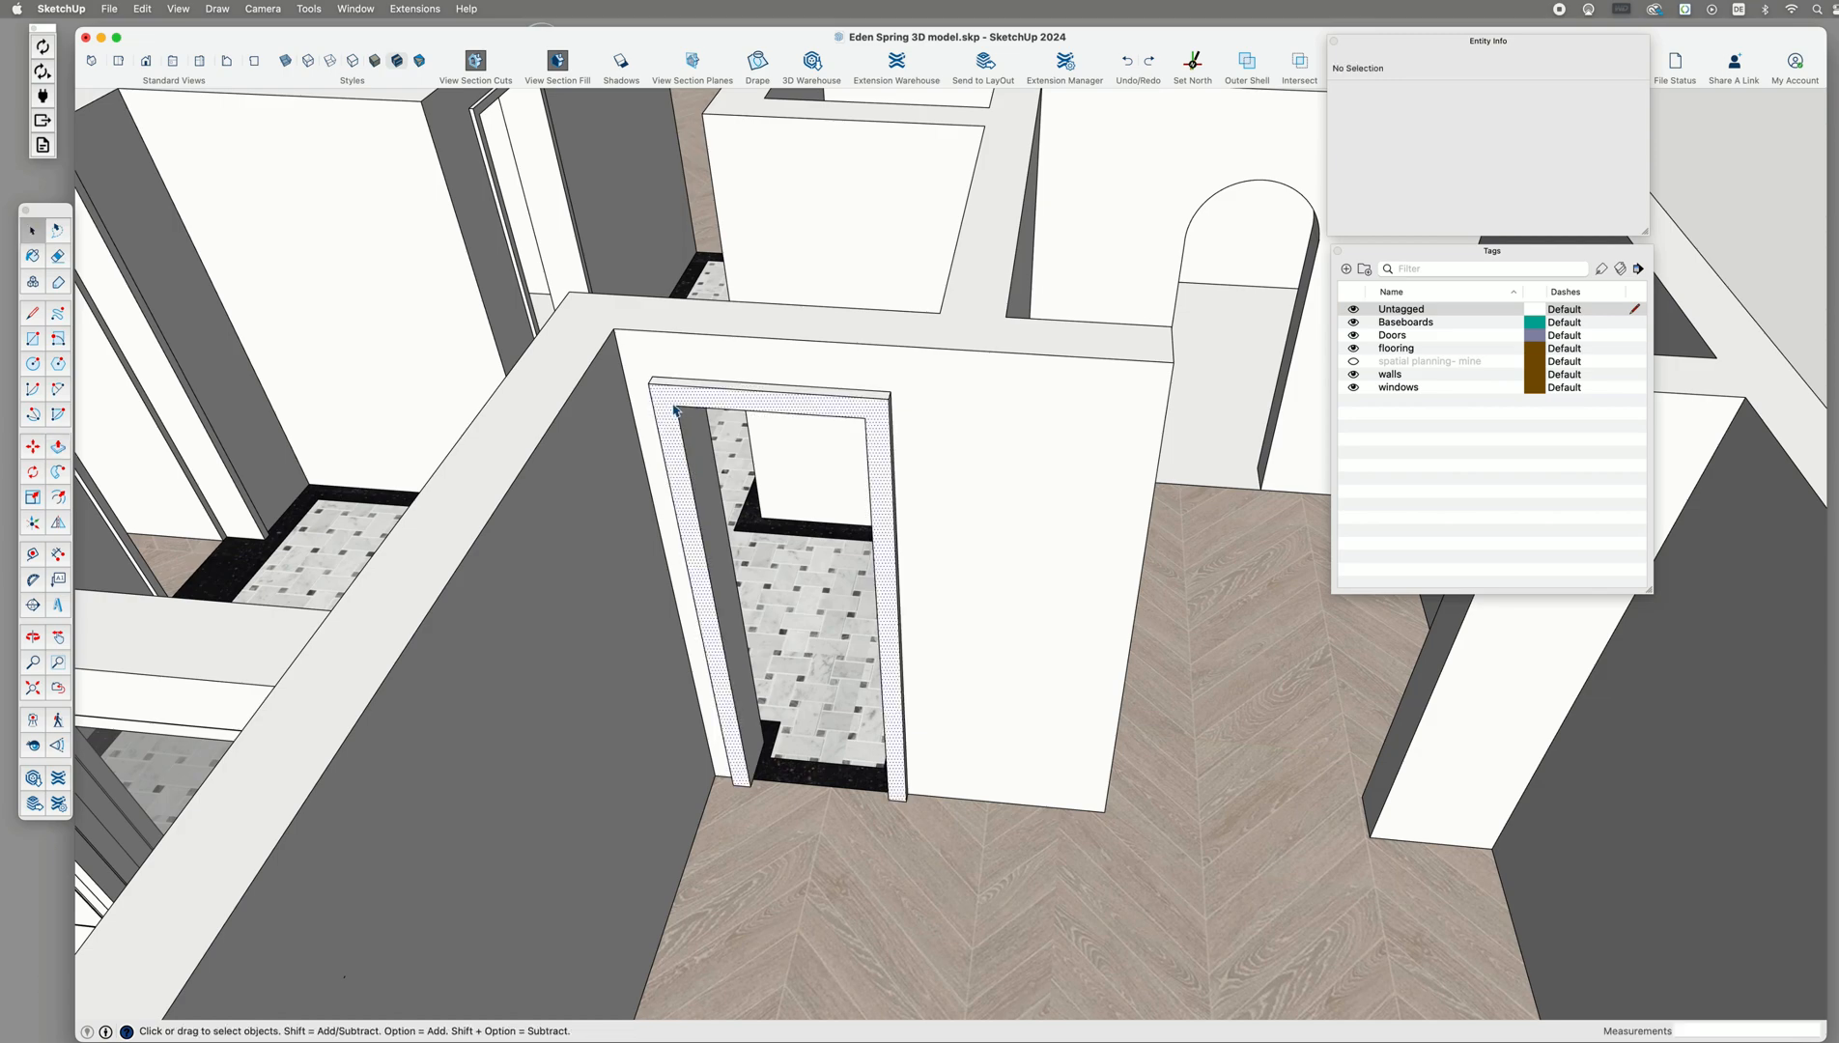
Select the doorway frame geometry to inspect its tag in Entity Info.
click(679, 410)
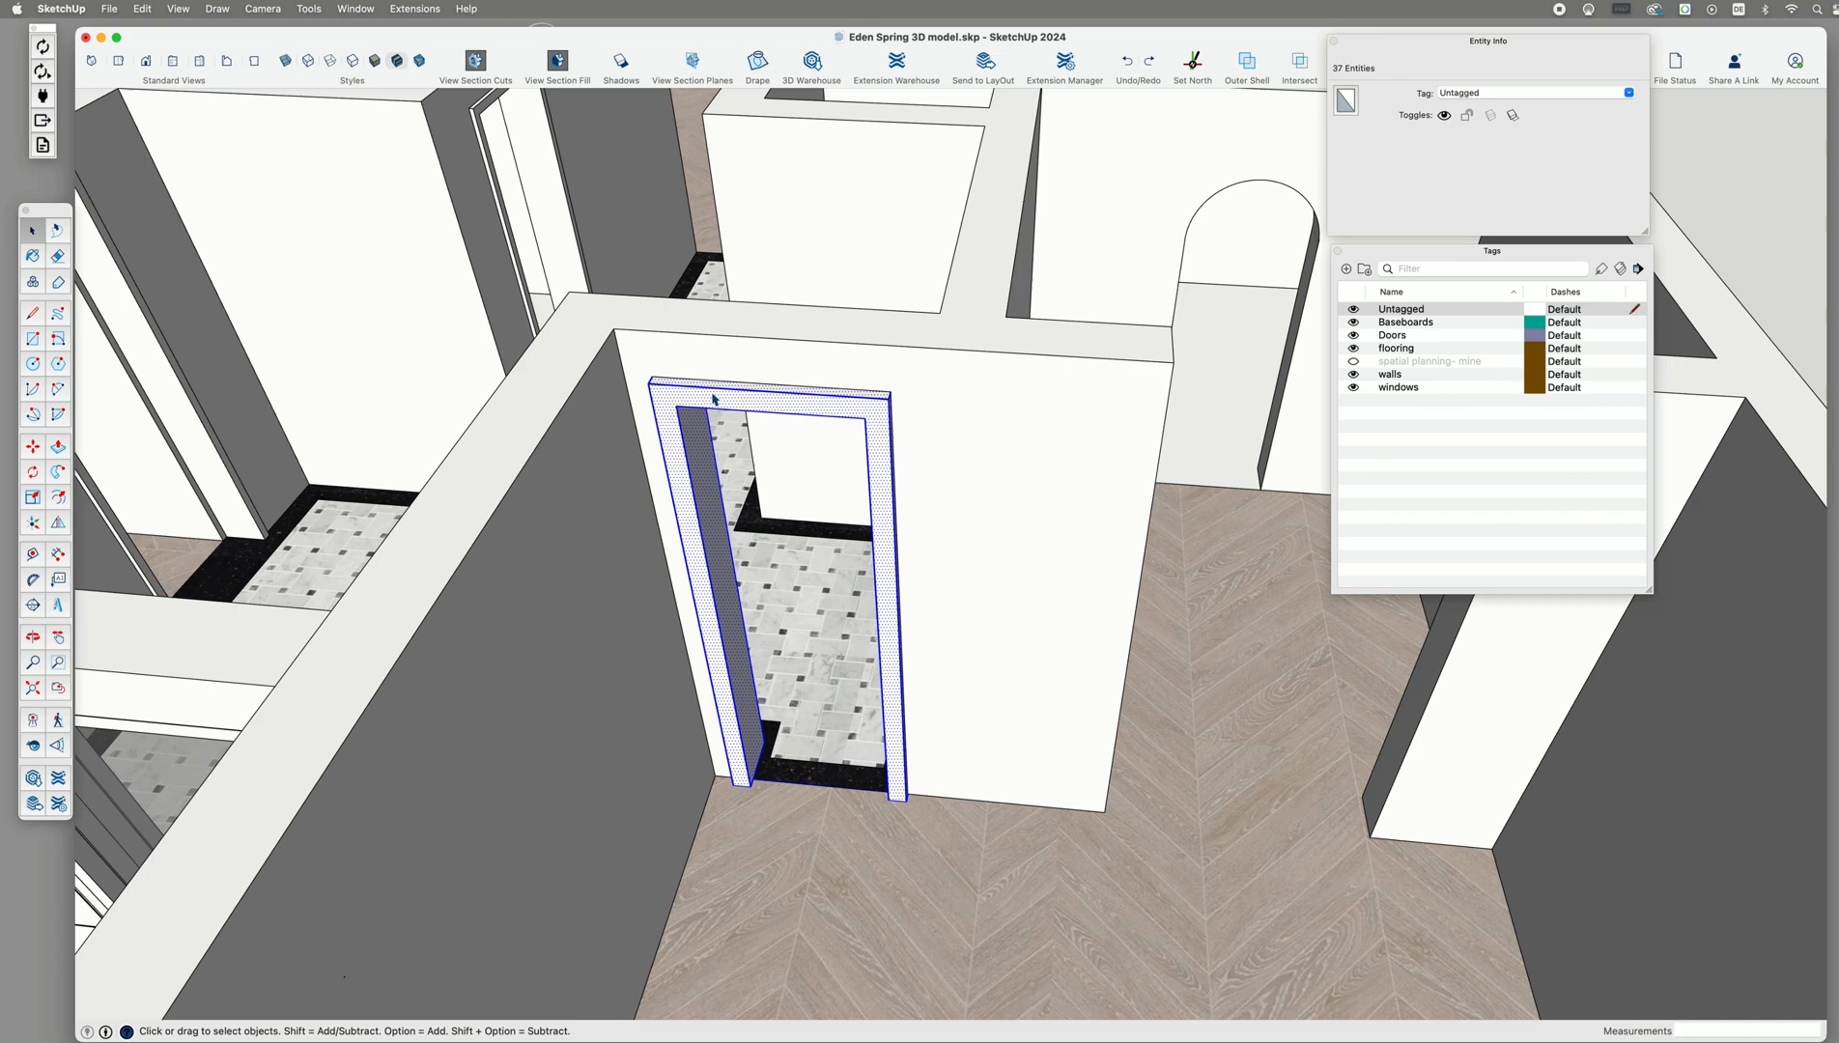
click(805, 399)
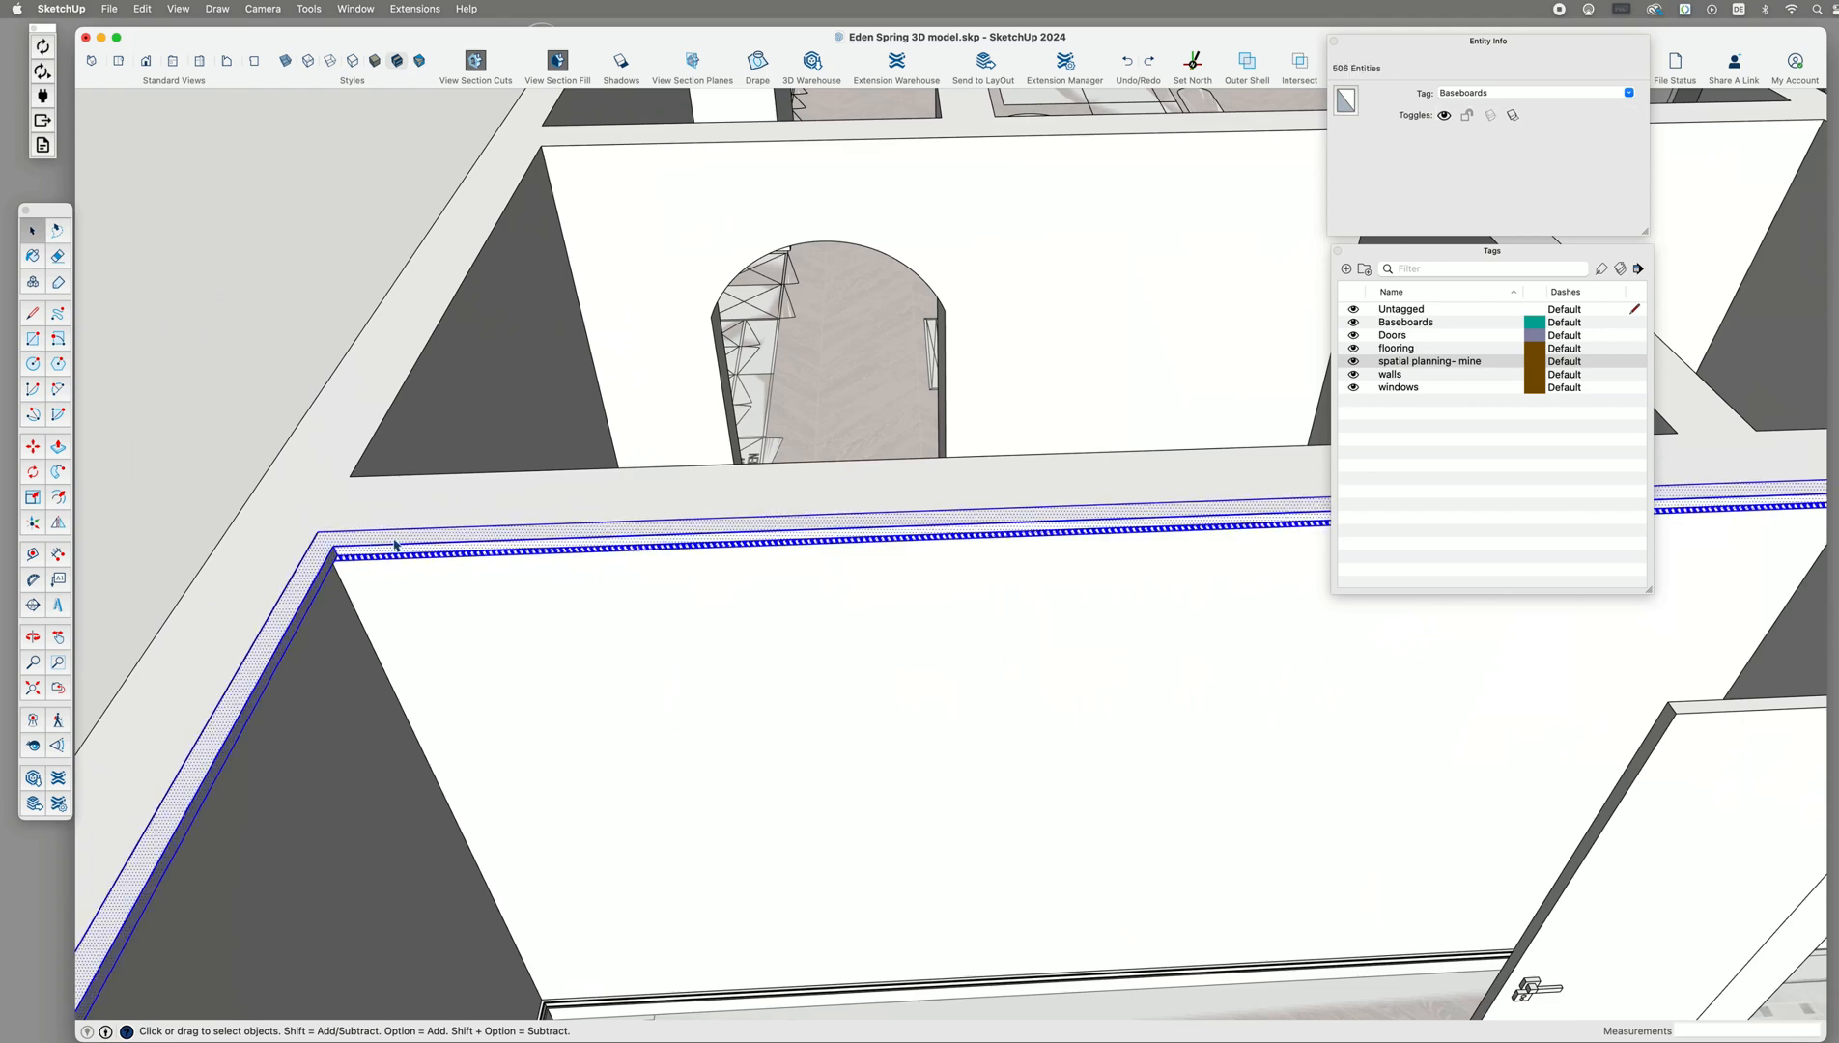
Delete every old tag except Untagged, reassigning their contents to Untagged.
click(402, 545)
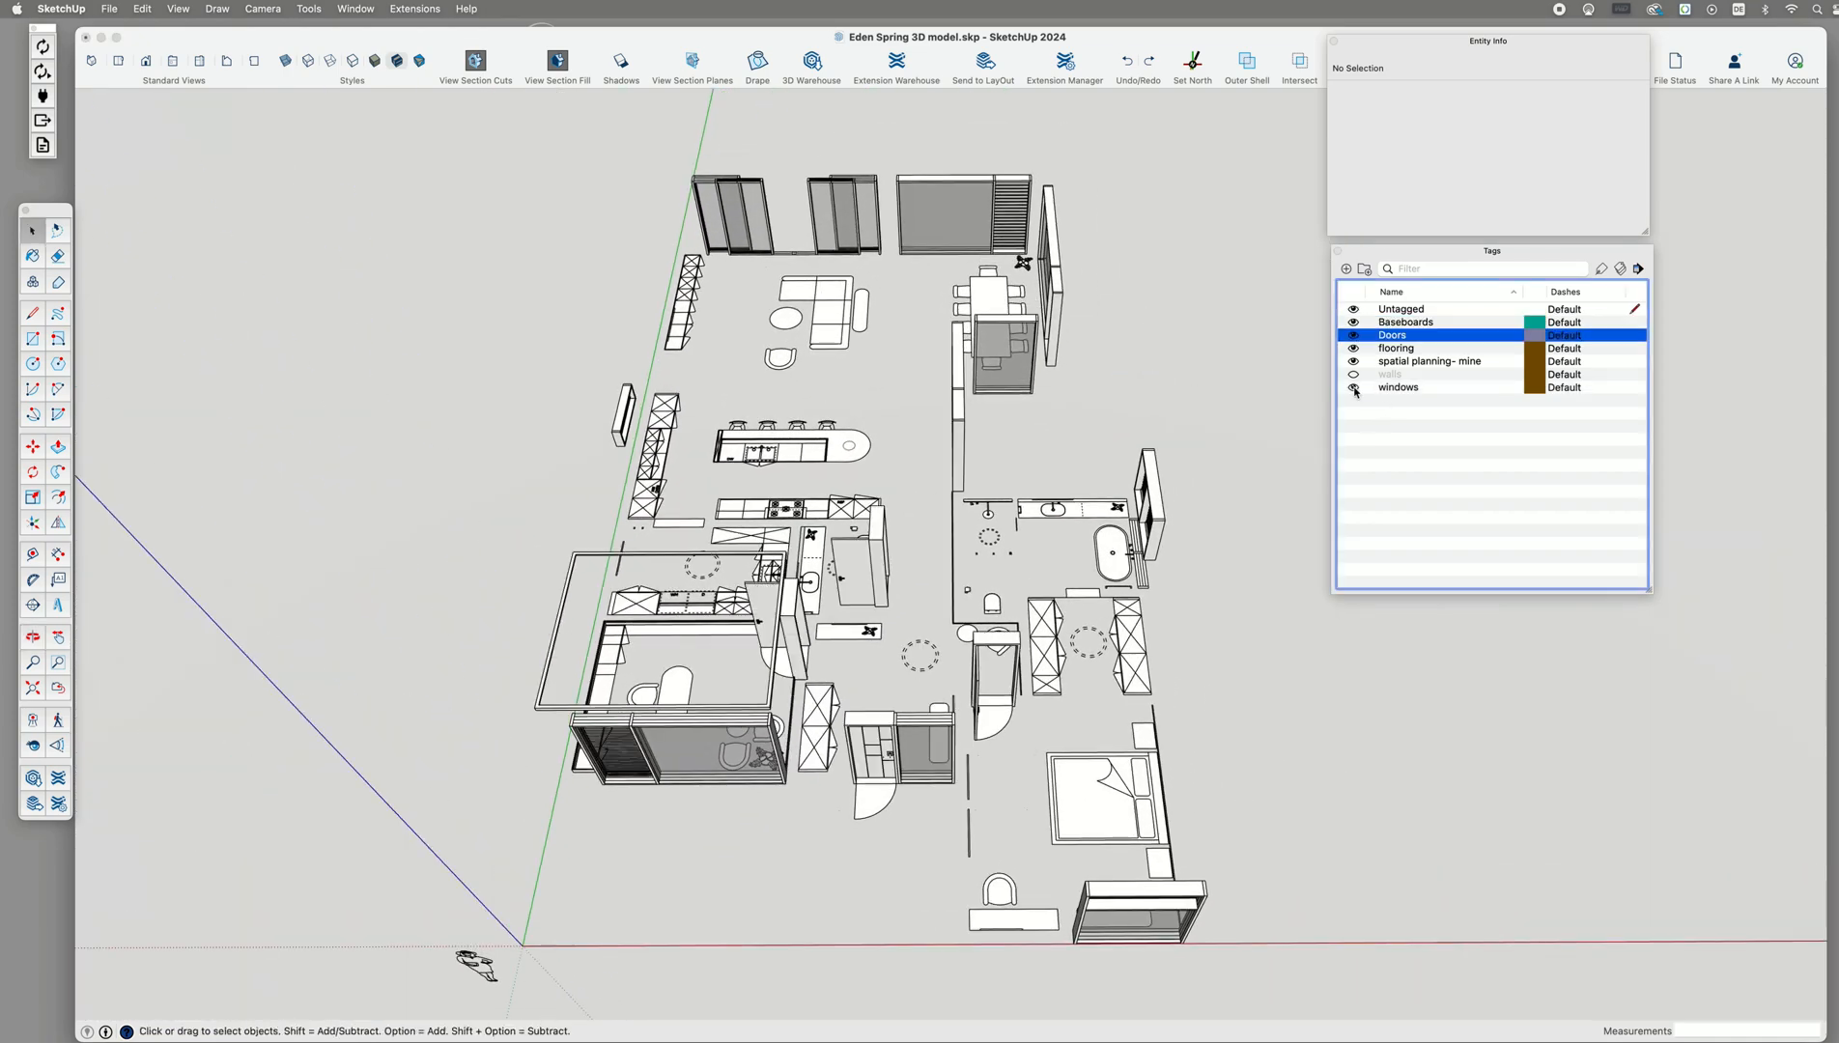
right_click(1427, 360)
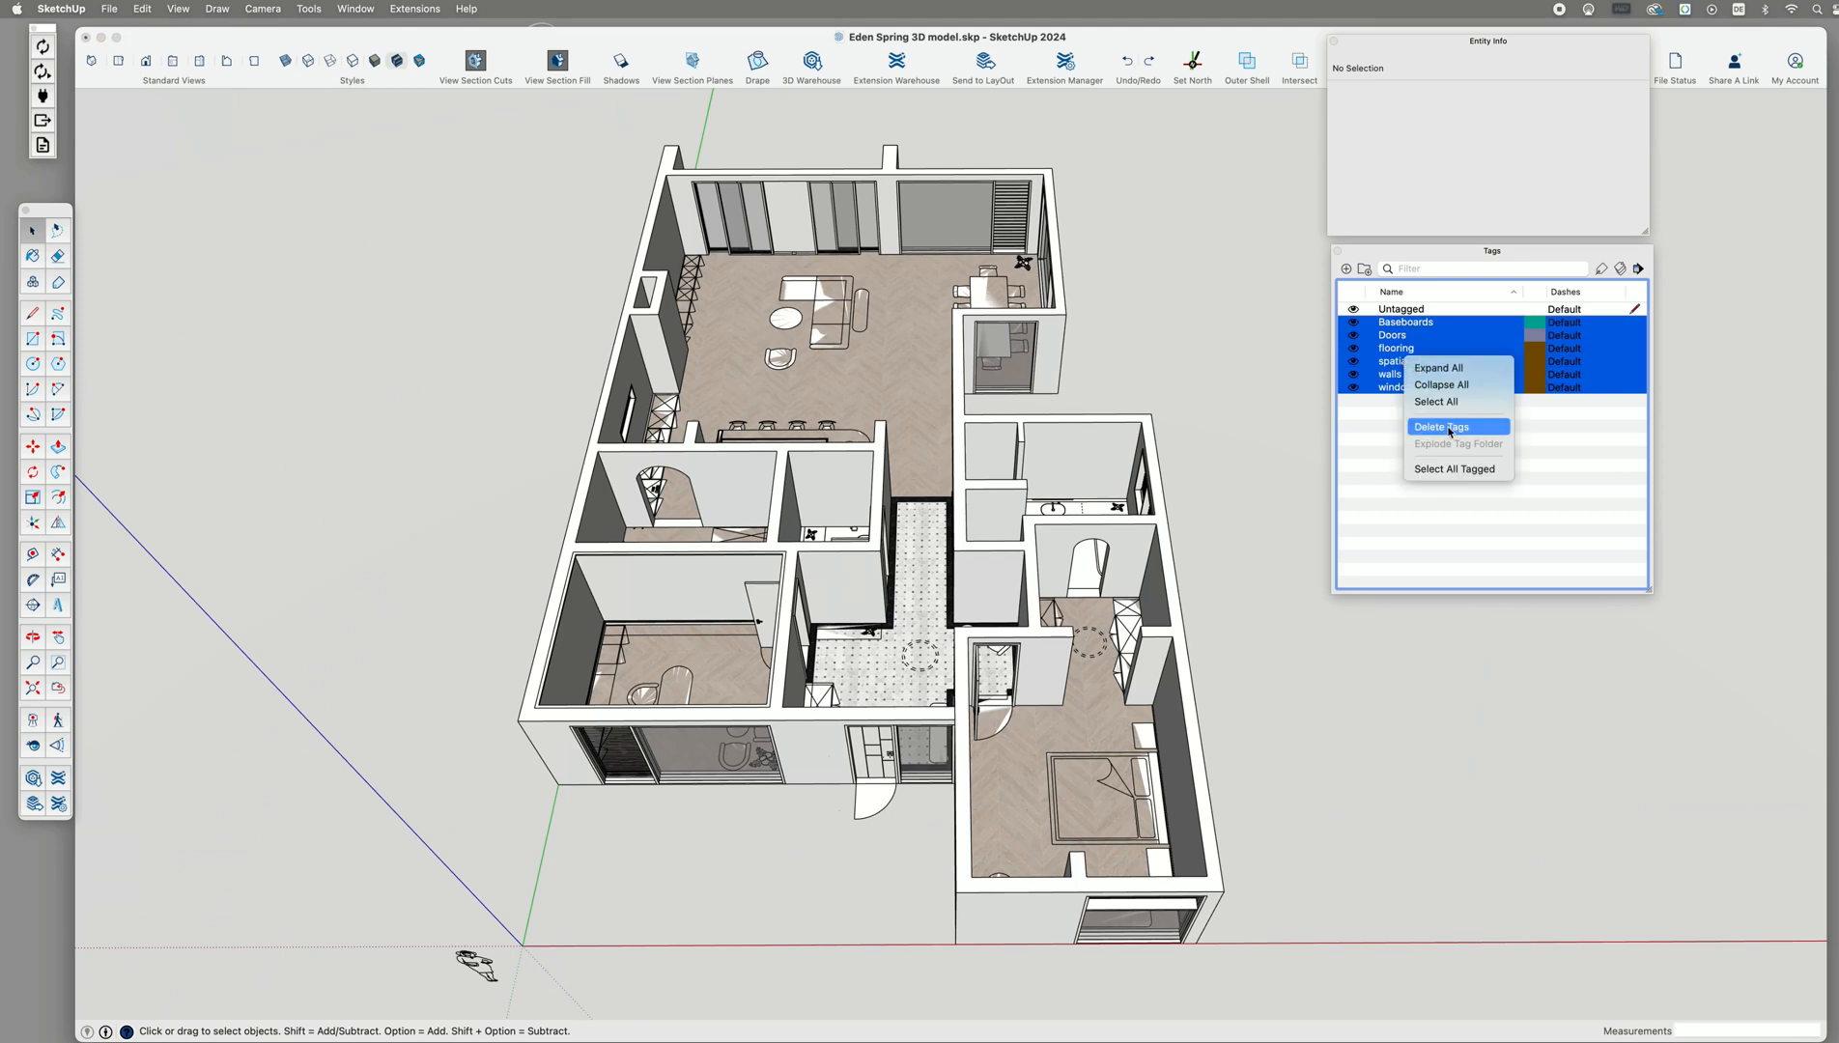
click(1441, 426)
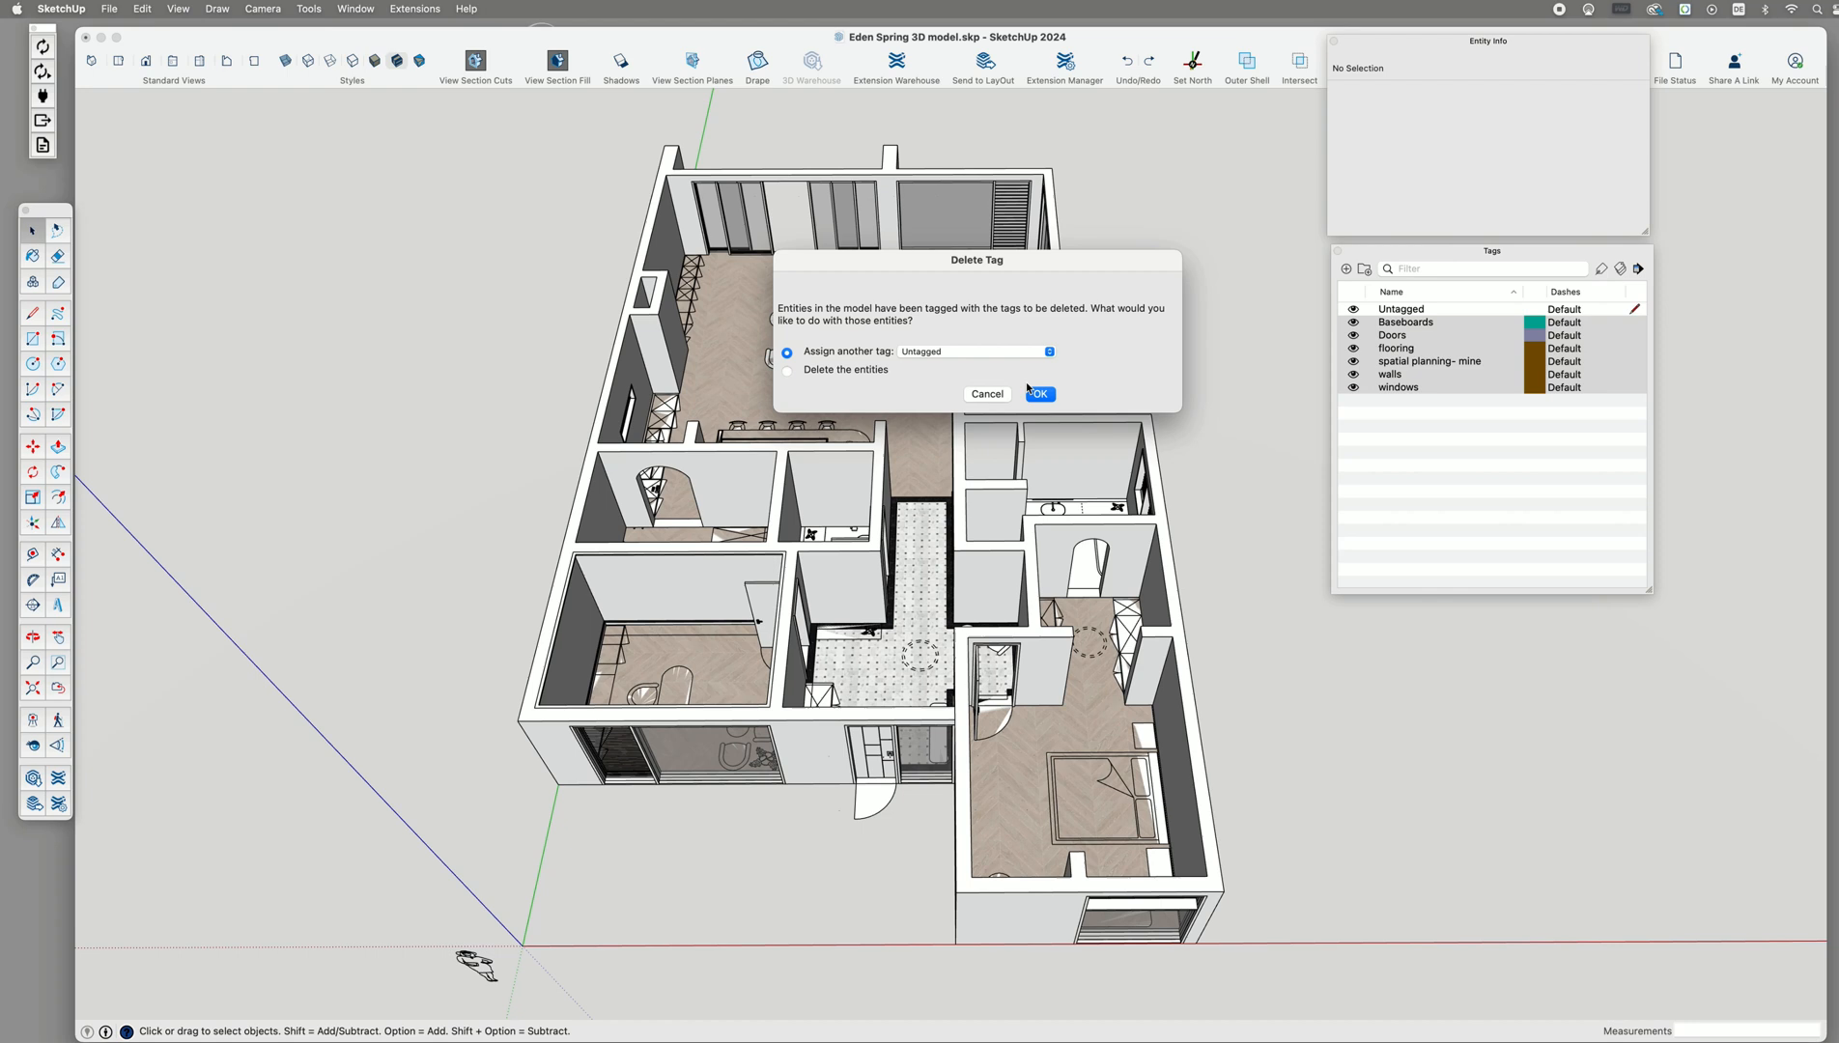
click(1039, 393)
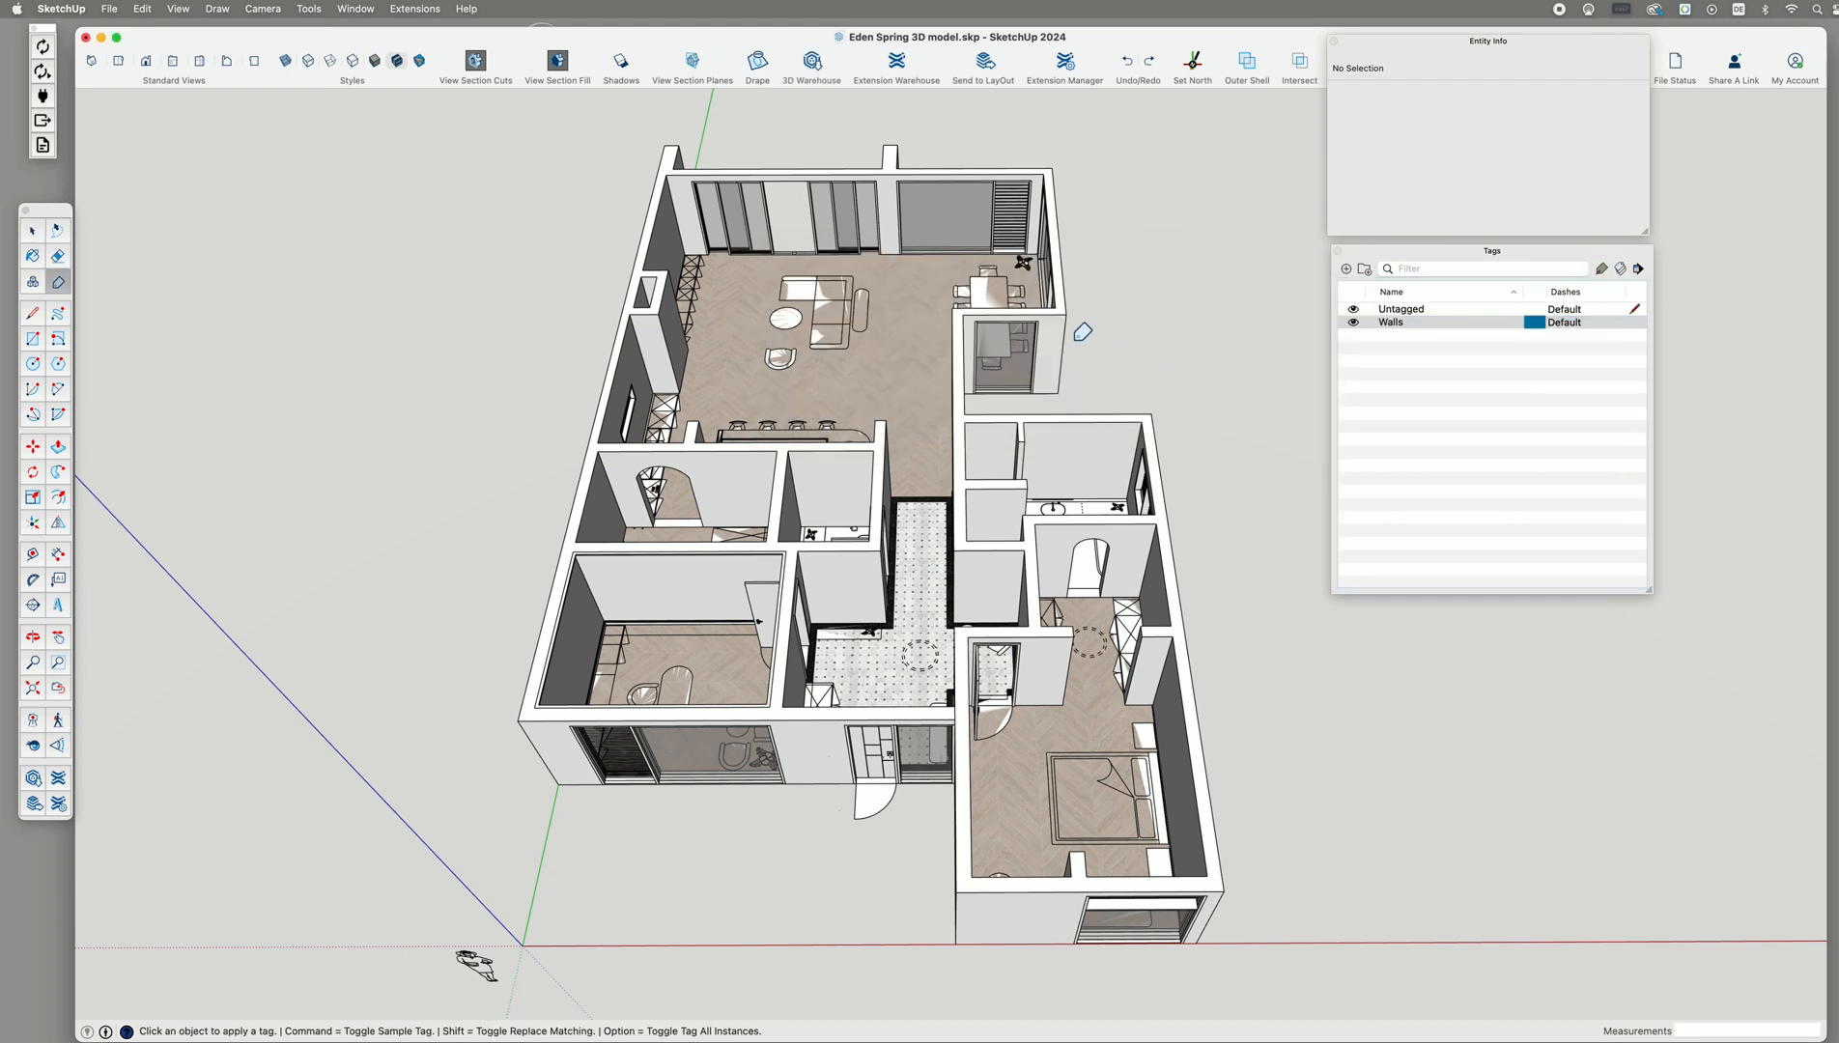
Assign the new Walls tag to the apartment's wall groups.
click(1352, 321)
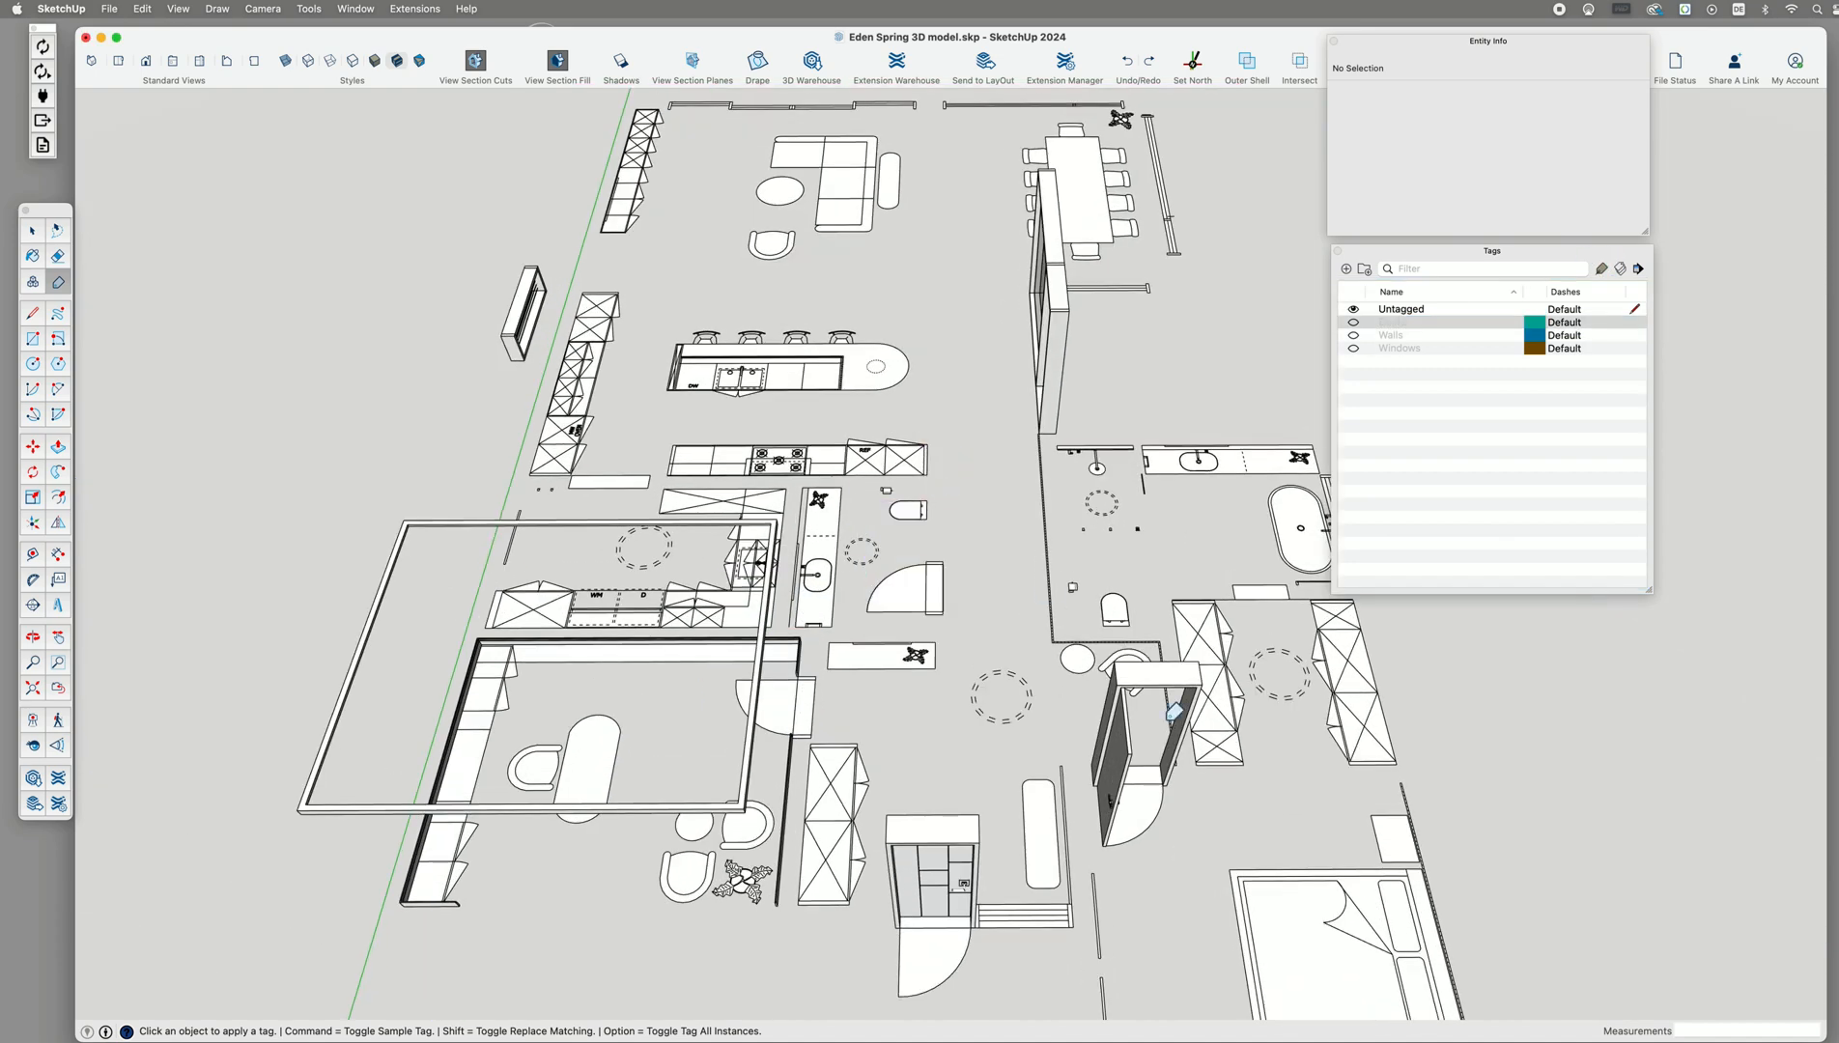
Add a Baseboards tag and hide it to verify the tagged baseboard pieces.
click(1344, 269)
text(Baseboards)
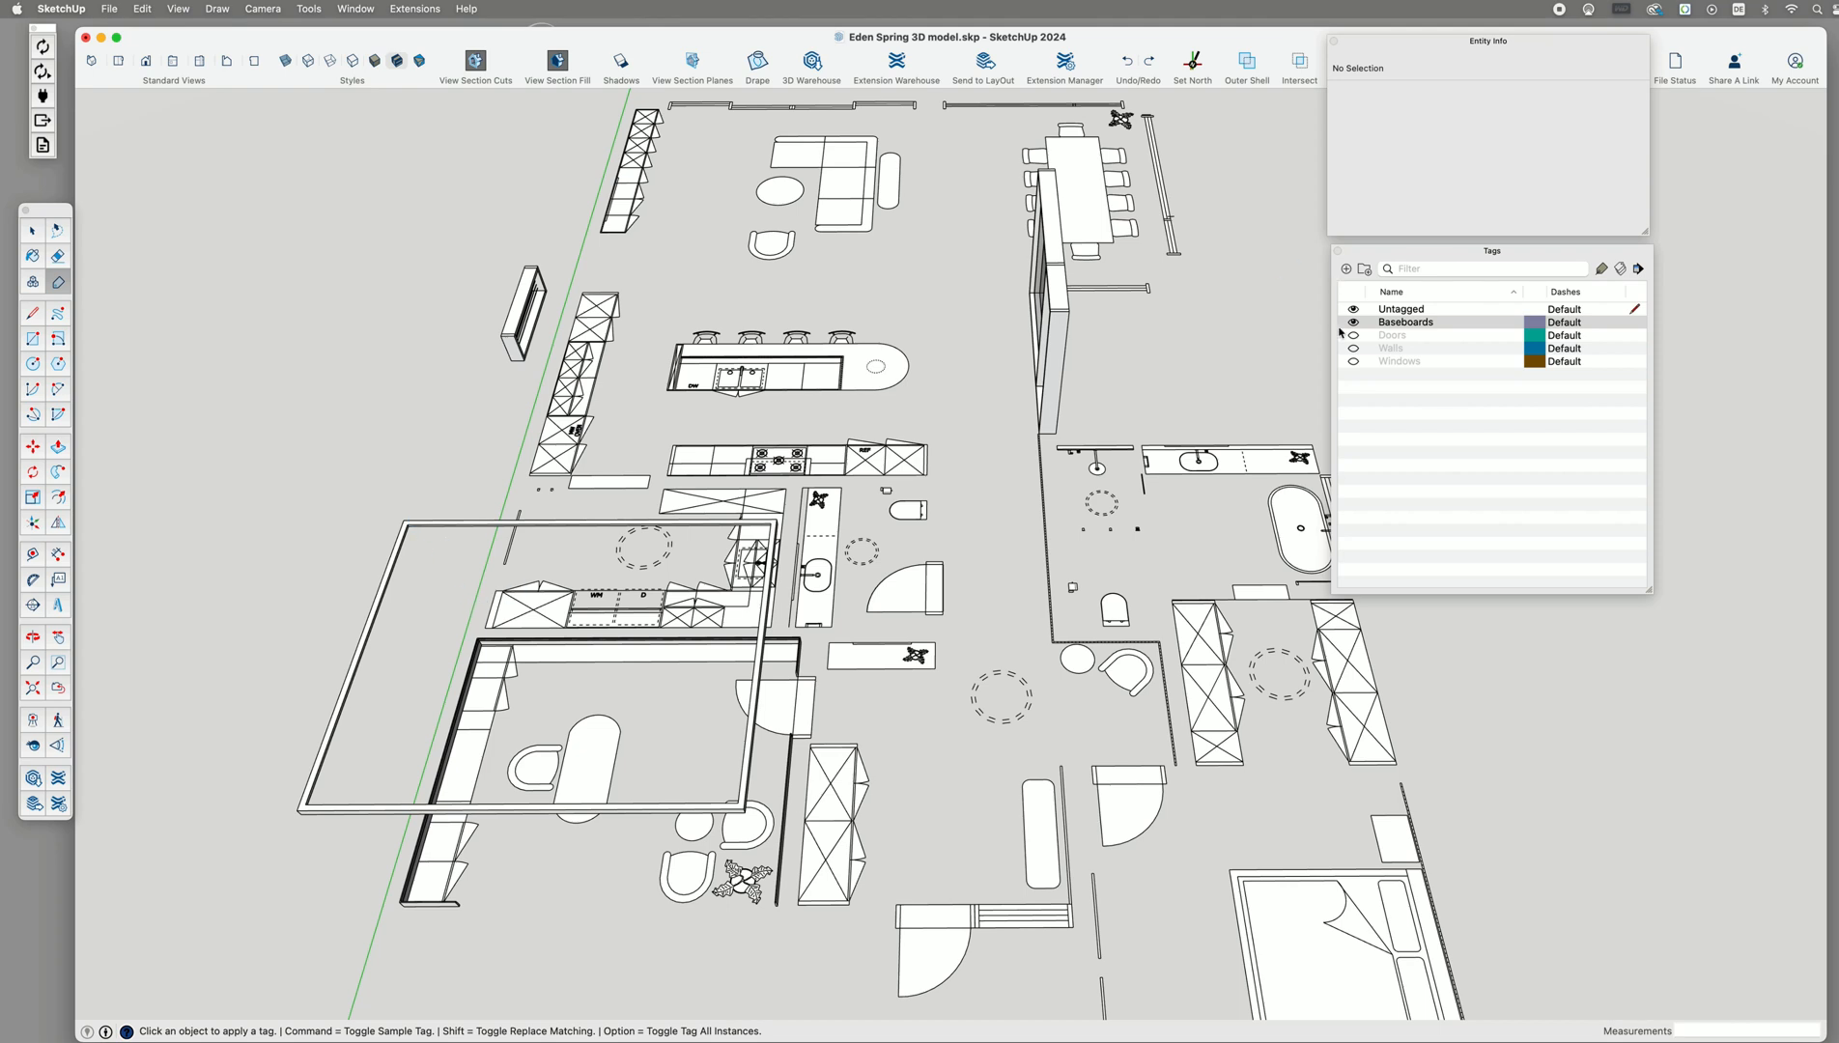
click(1352, 321)
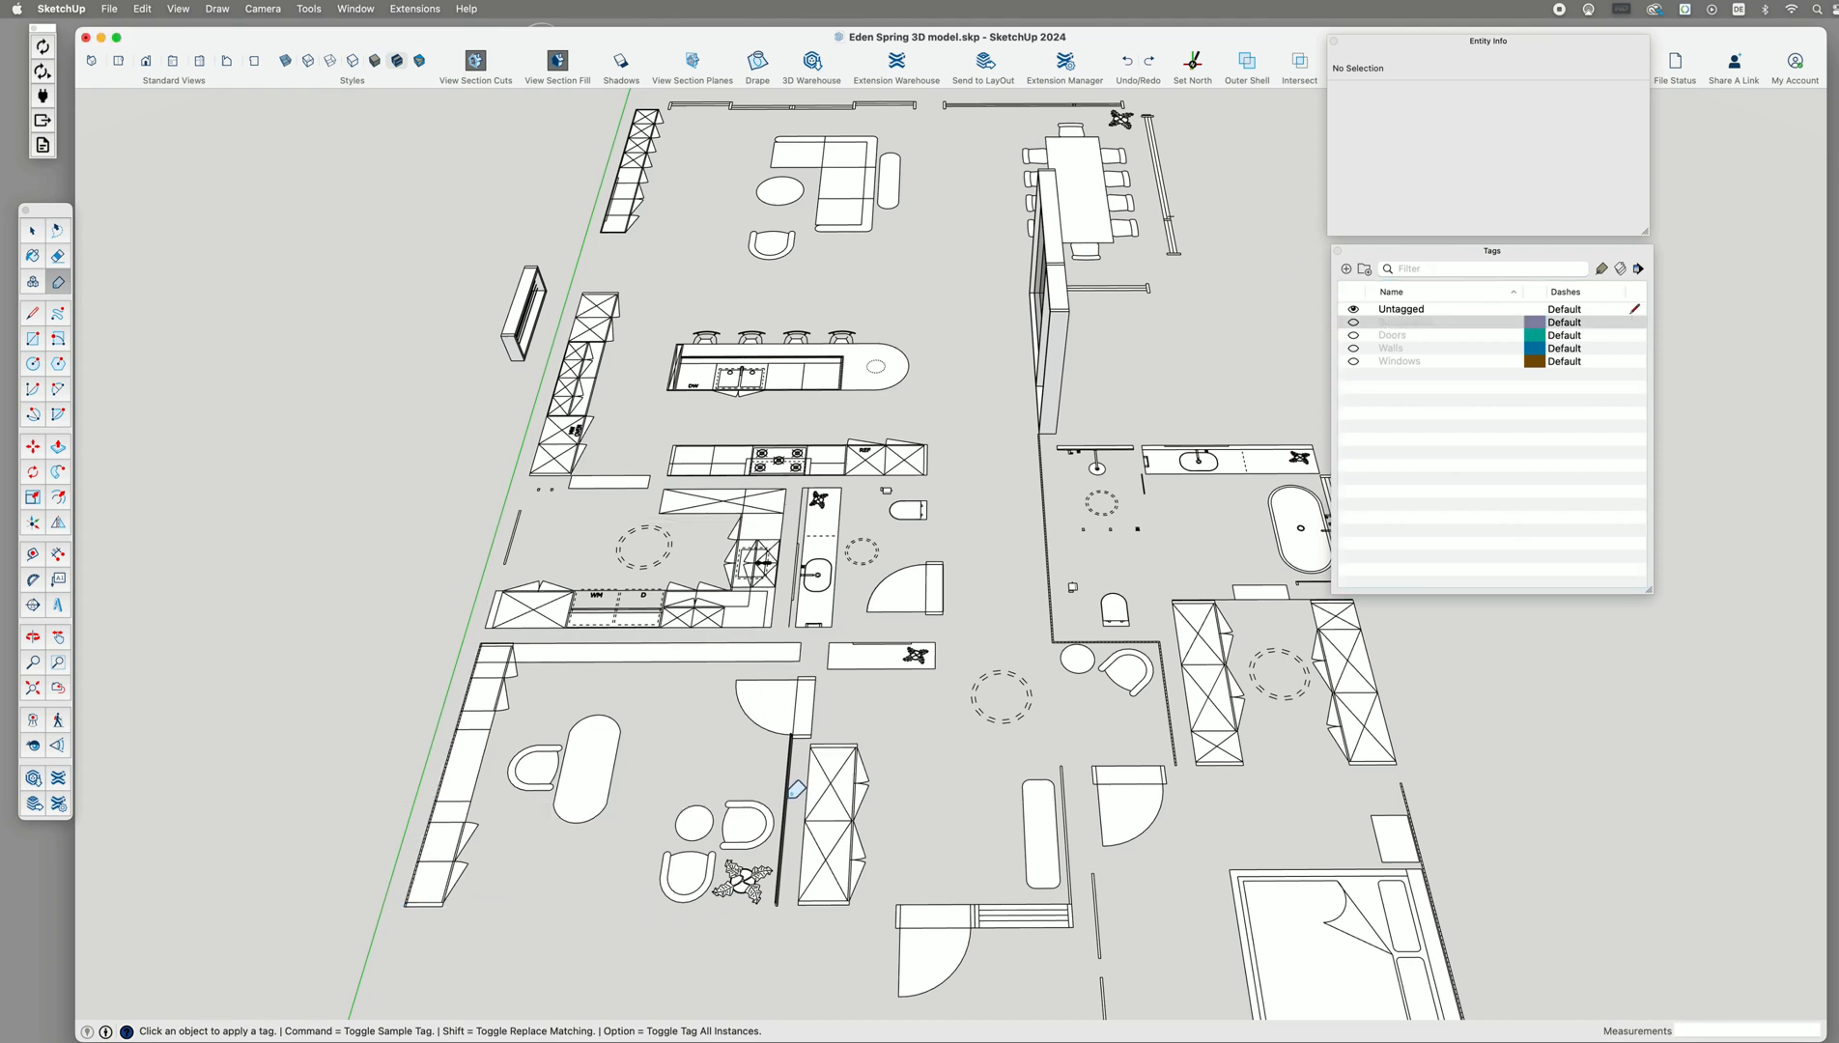
click(1398, 362)
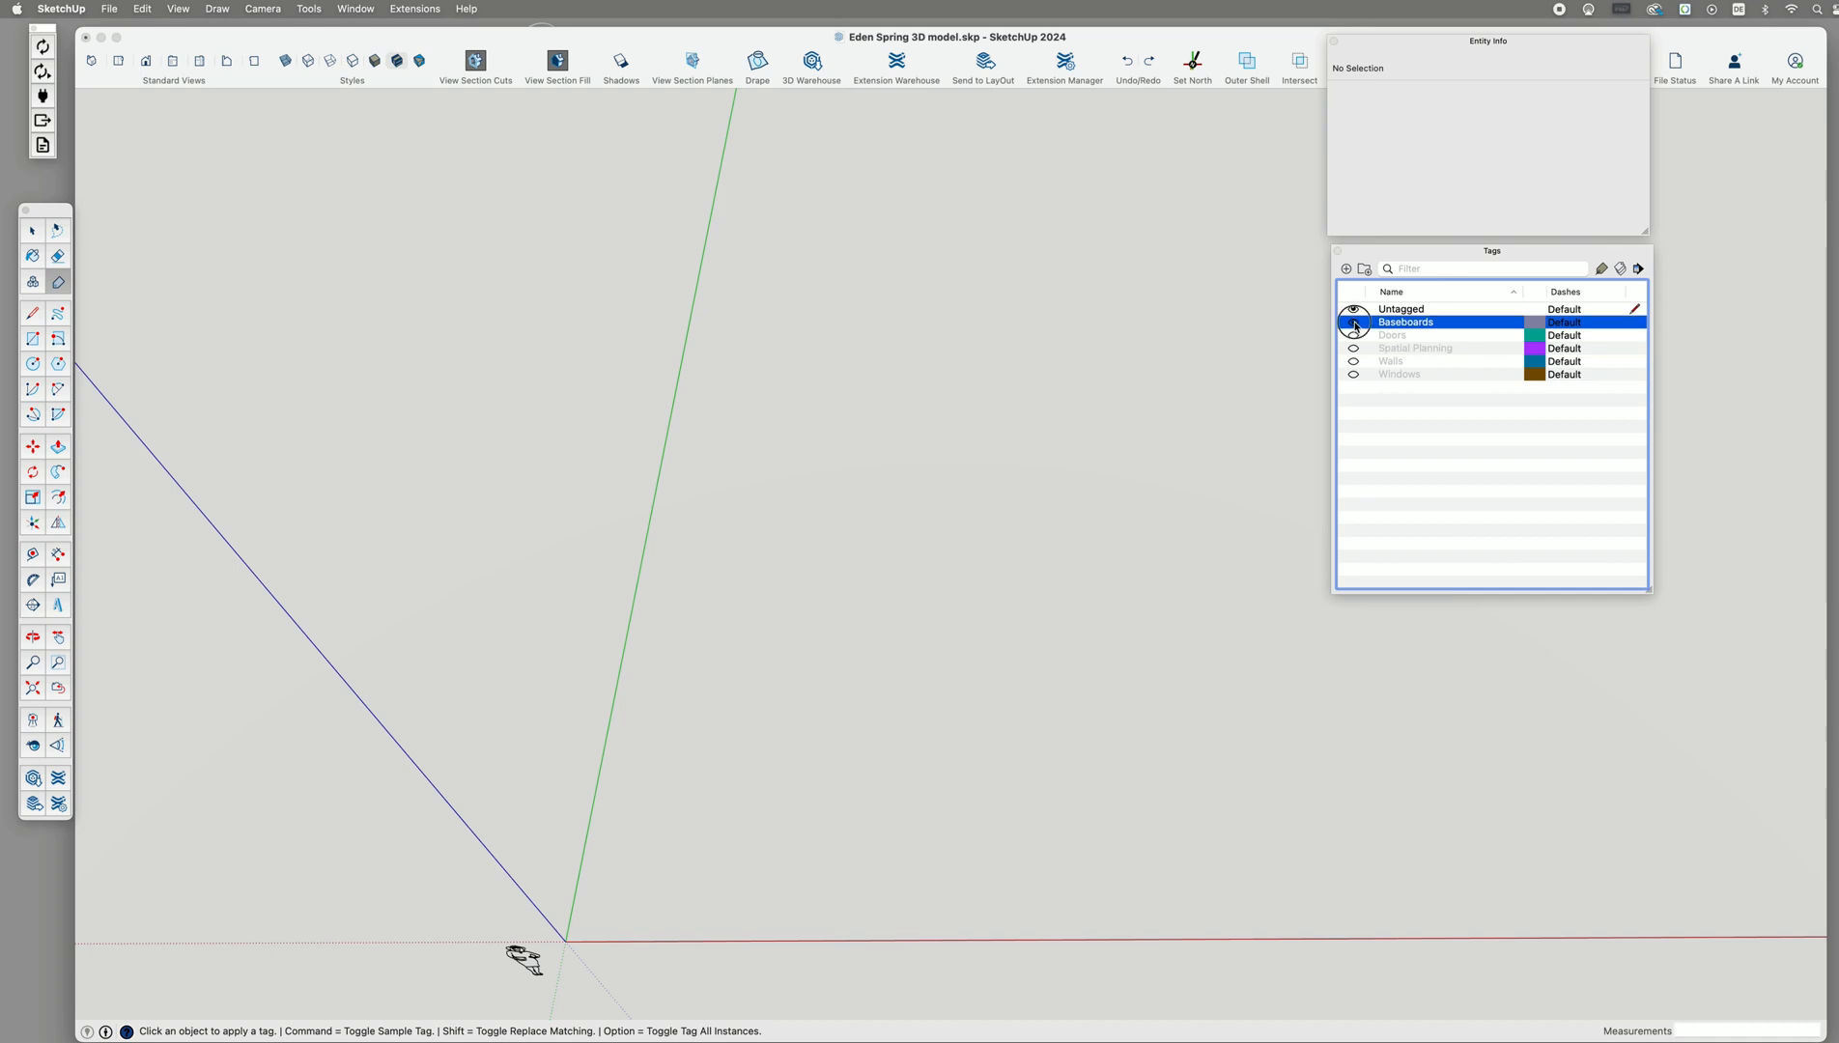
Toggle Spatial Planning and Windows, show Walls again, and keep Untagged active.
click(1354, 348)
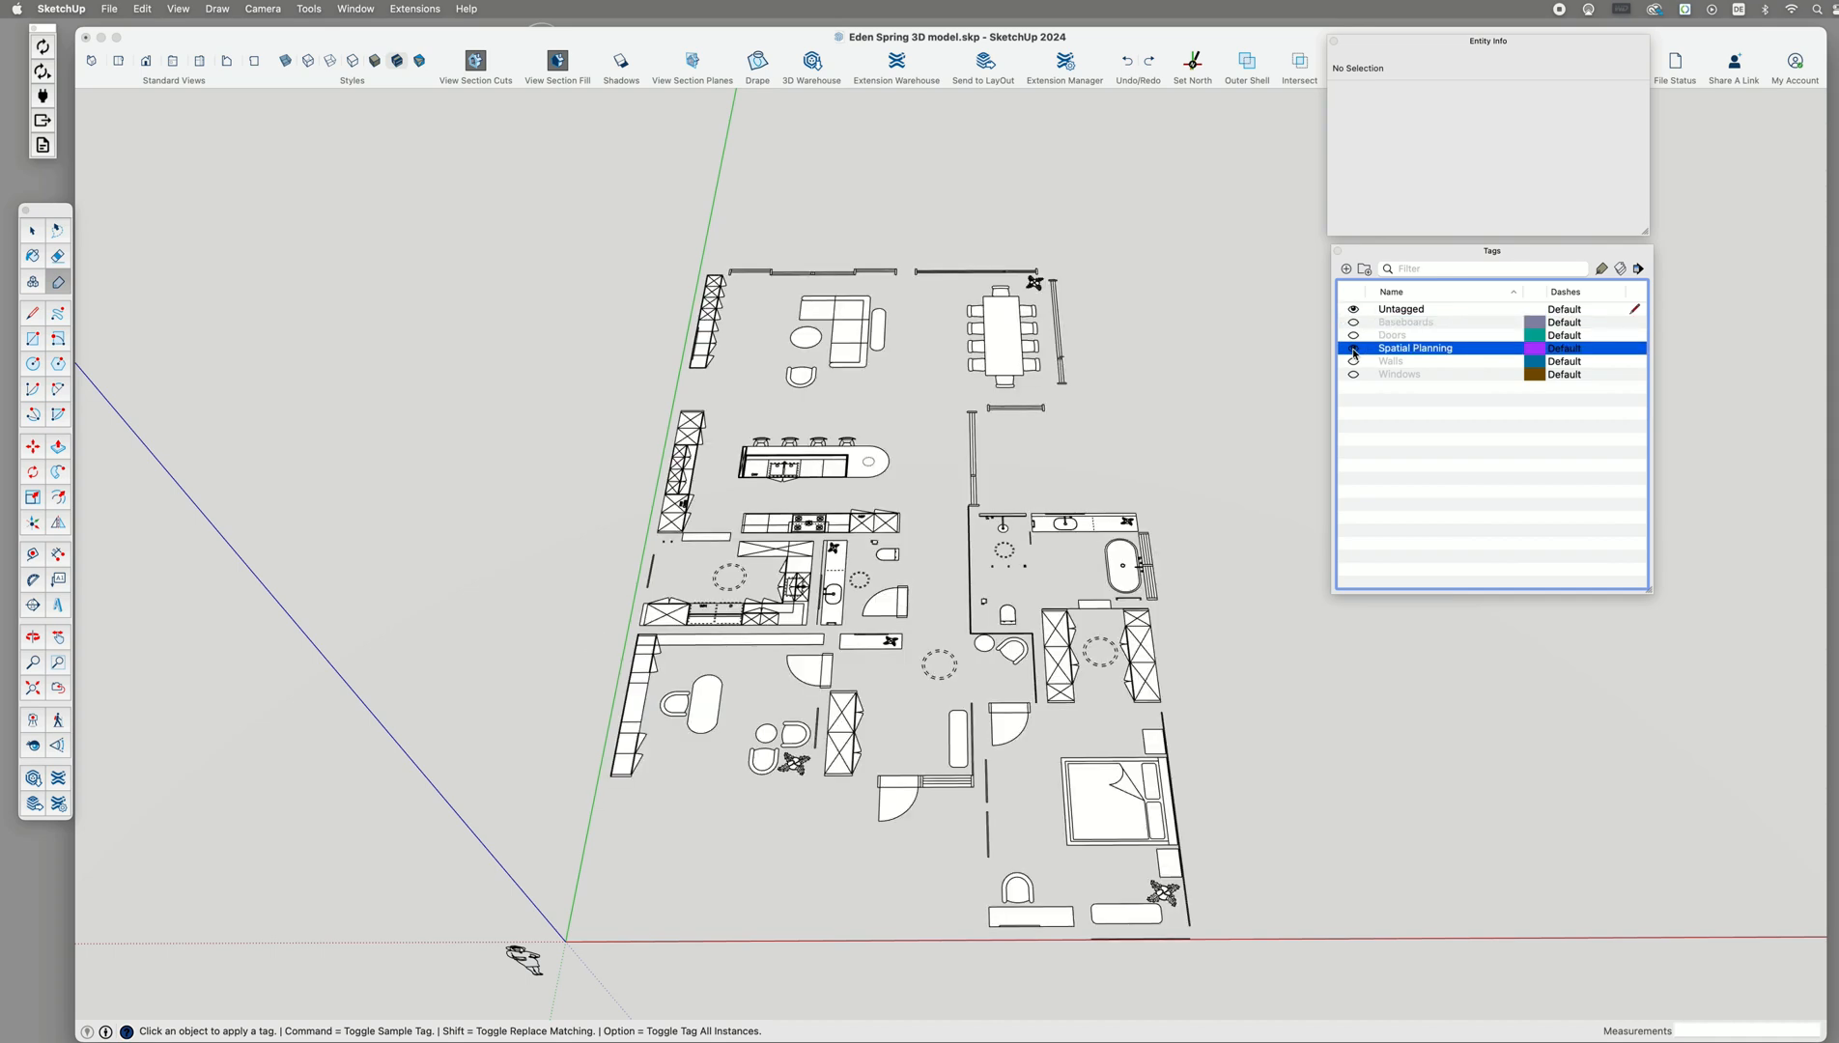
click(1353, 374)
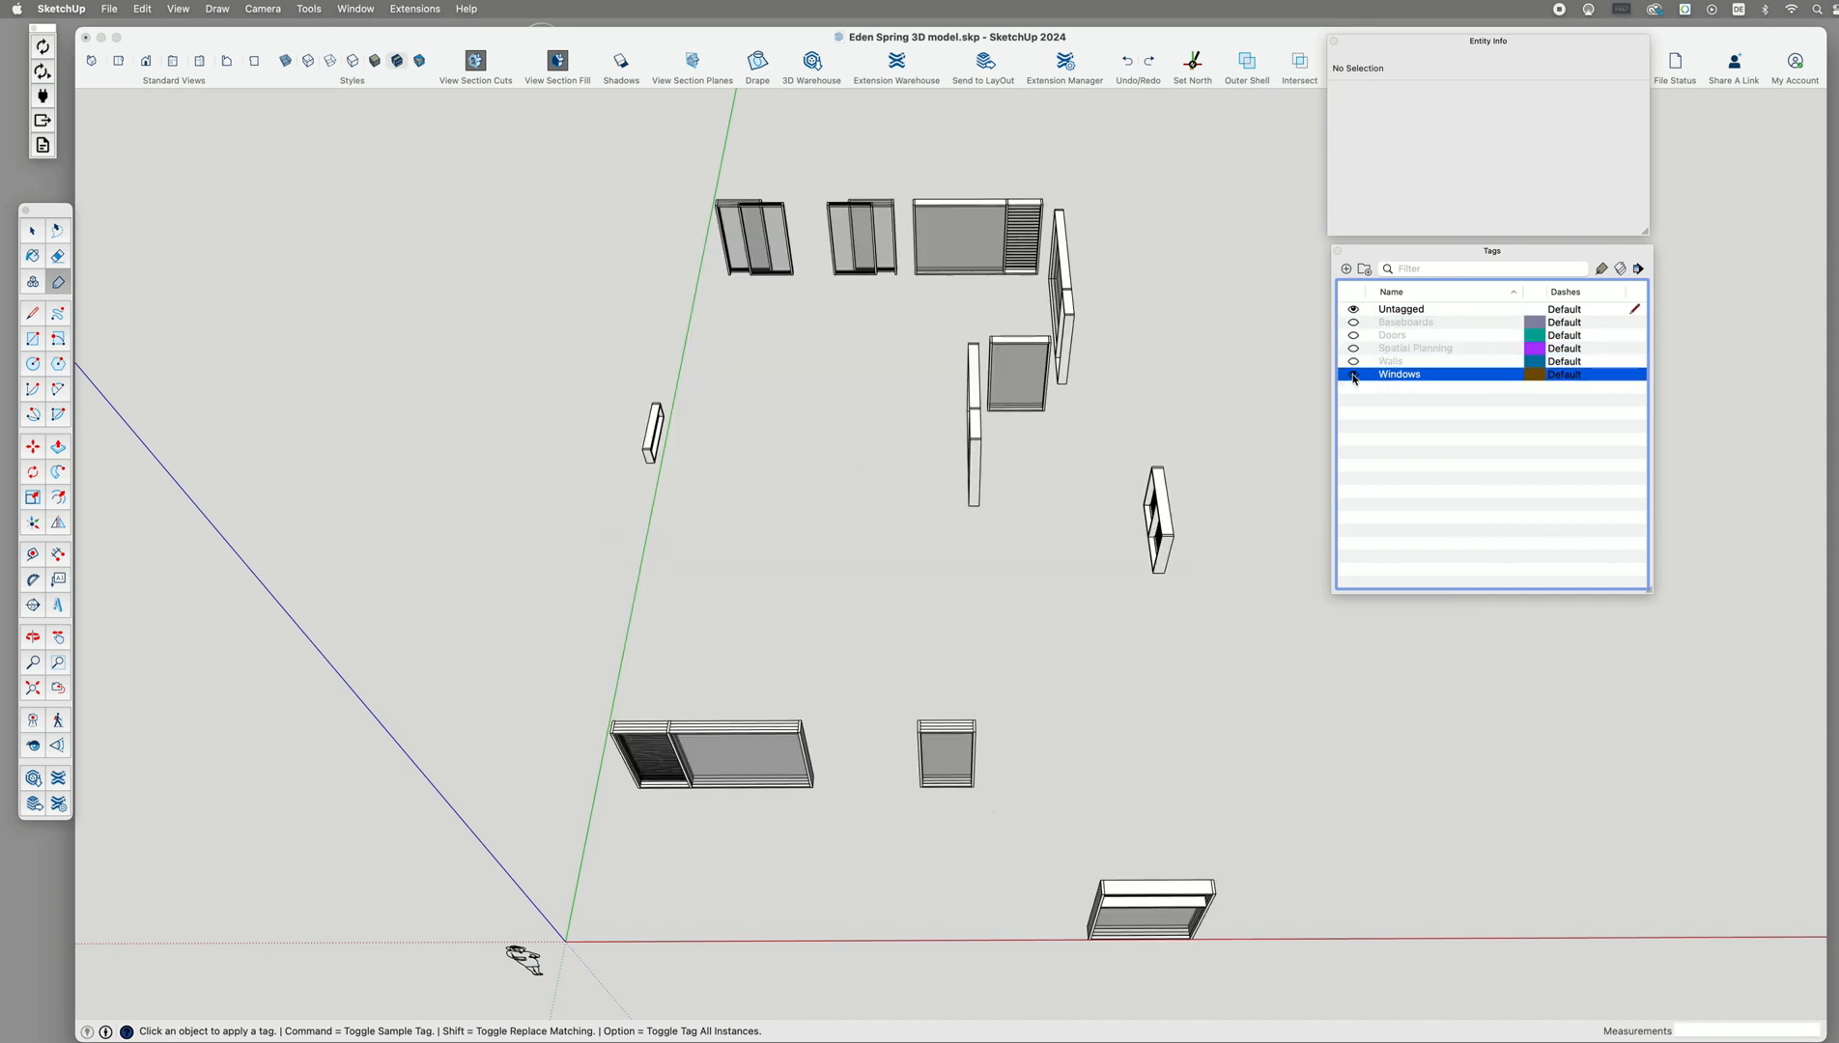
click(1352, 361)
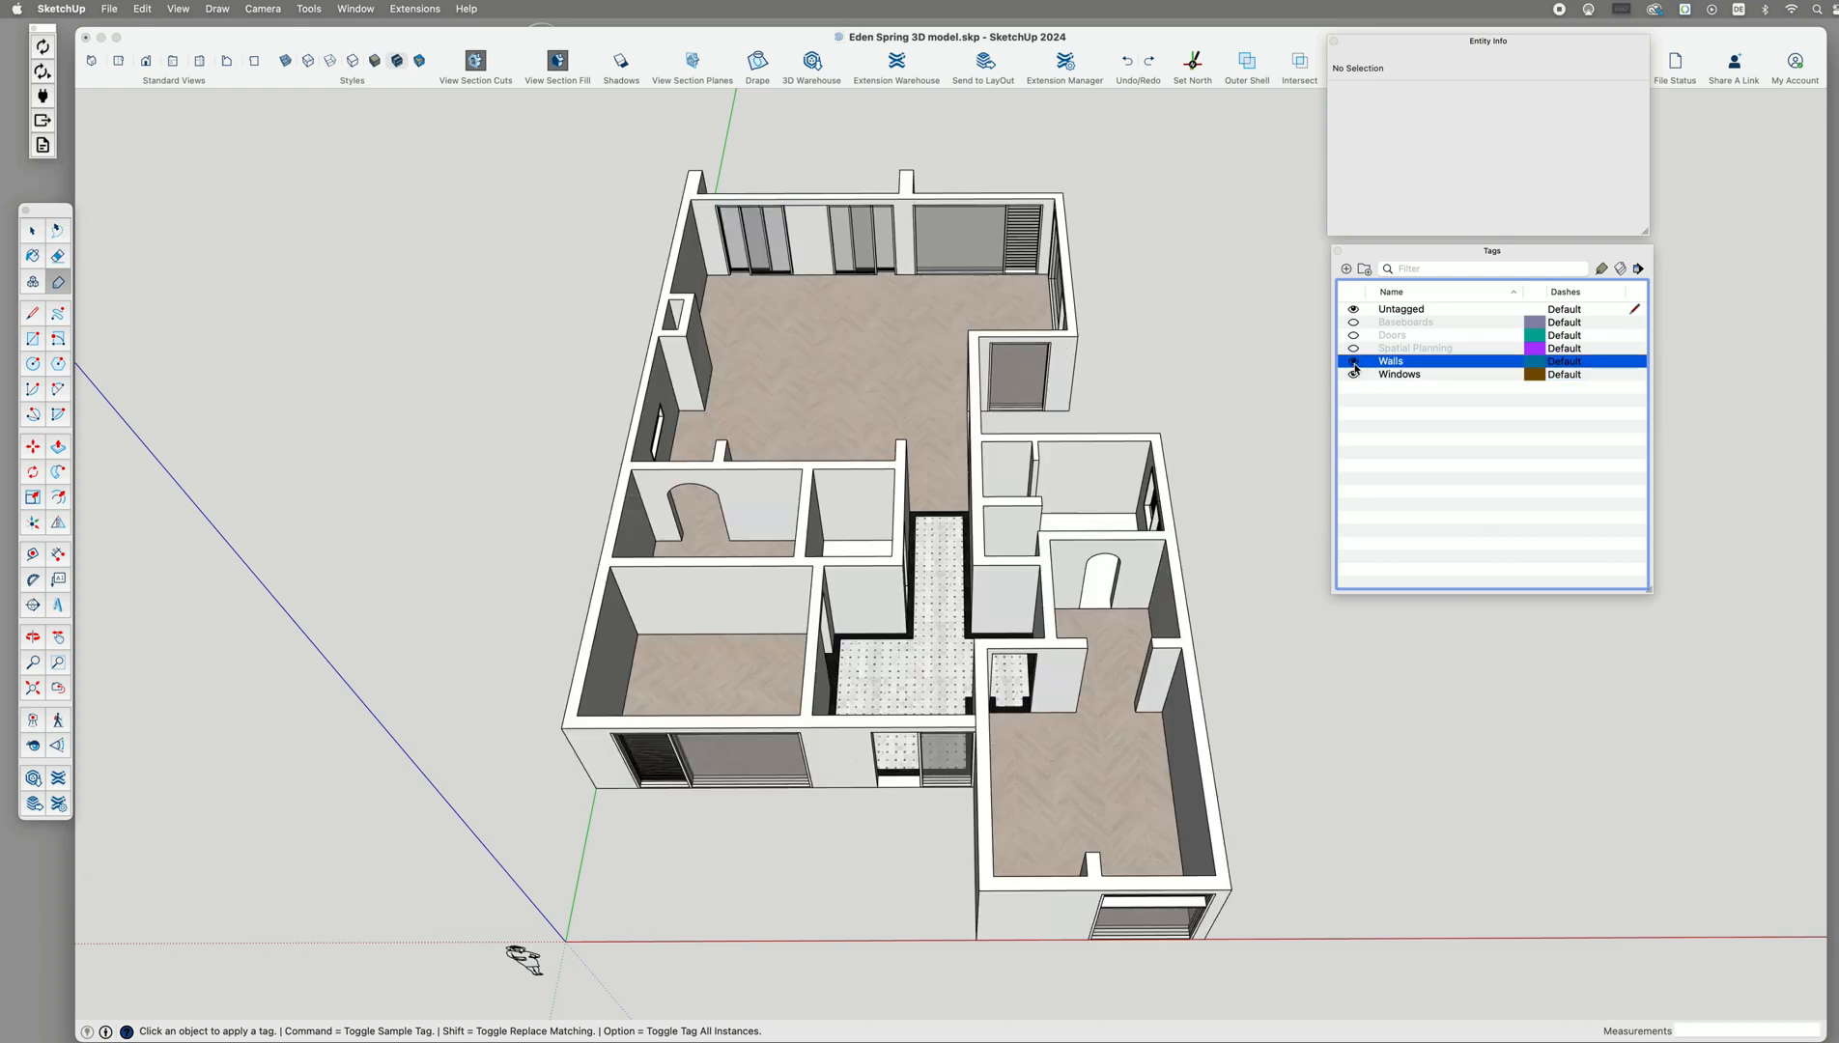
click(1400, 374)
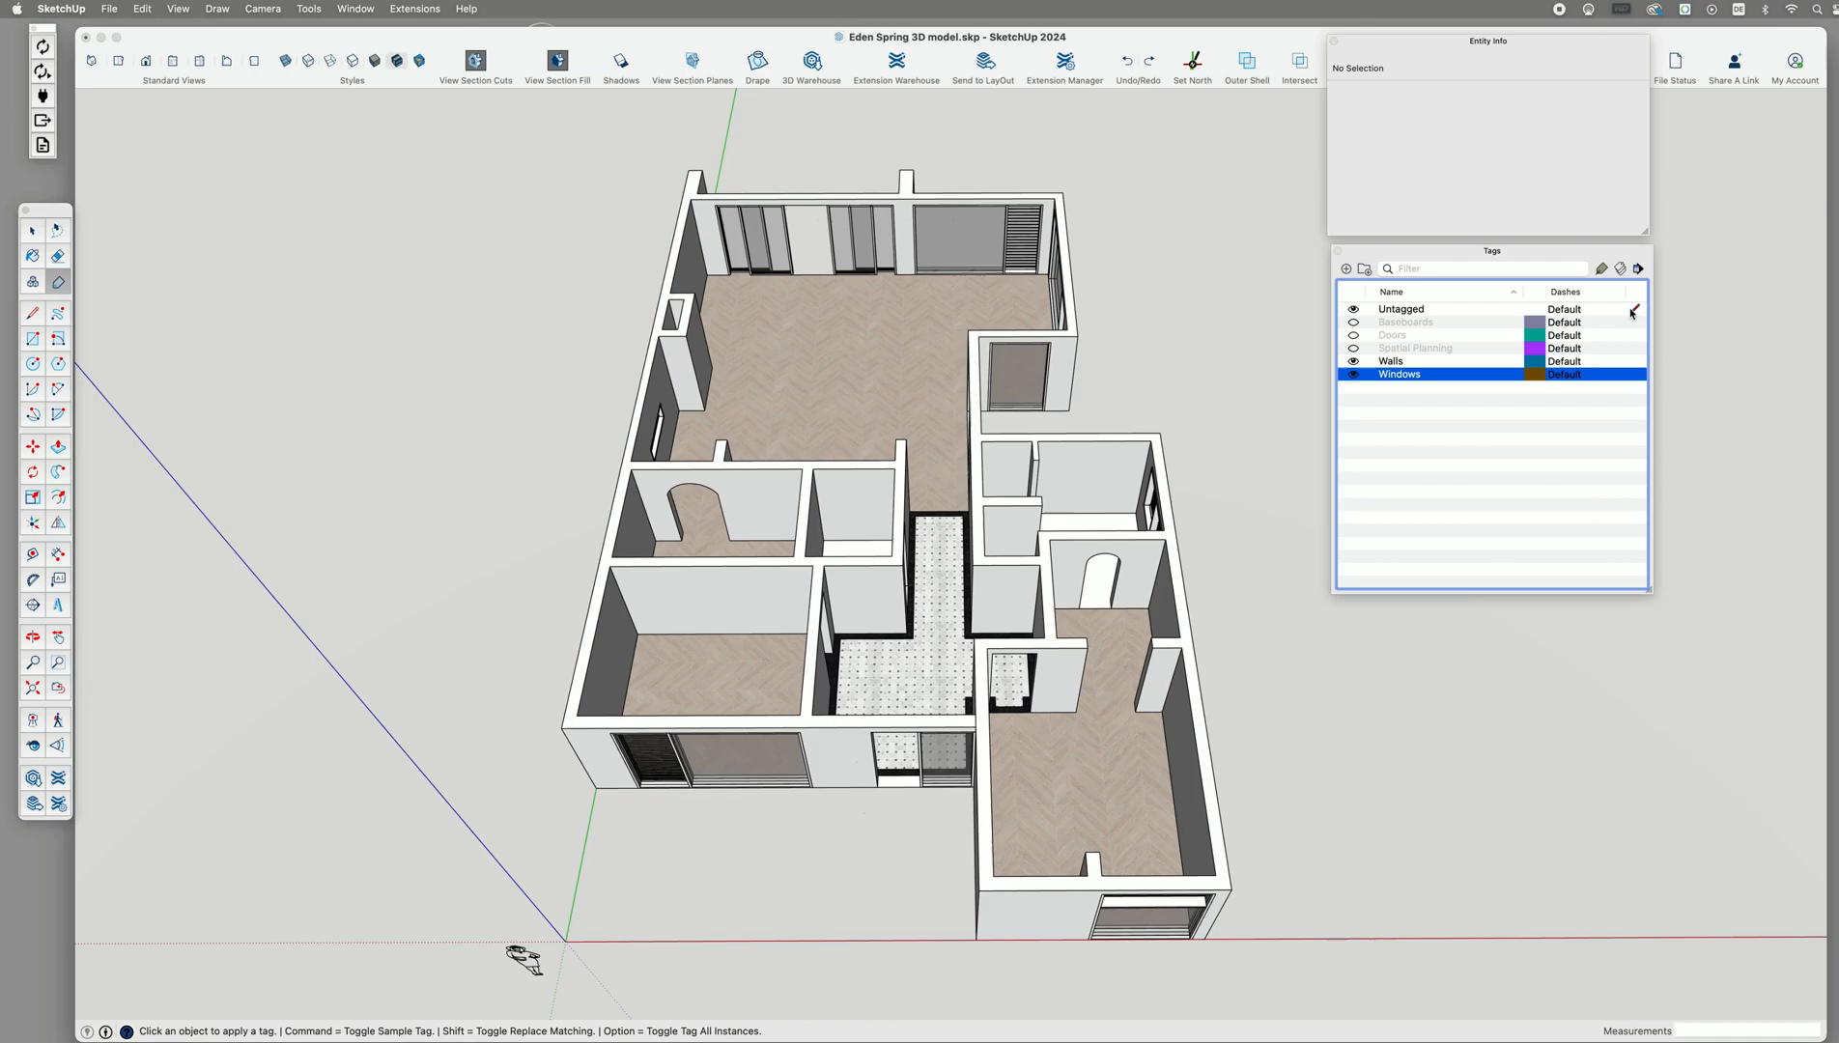